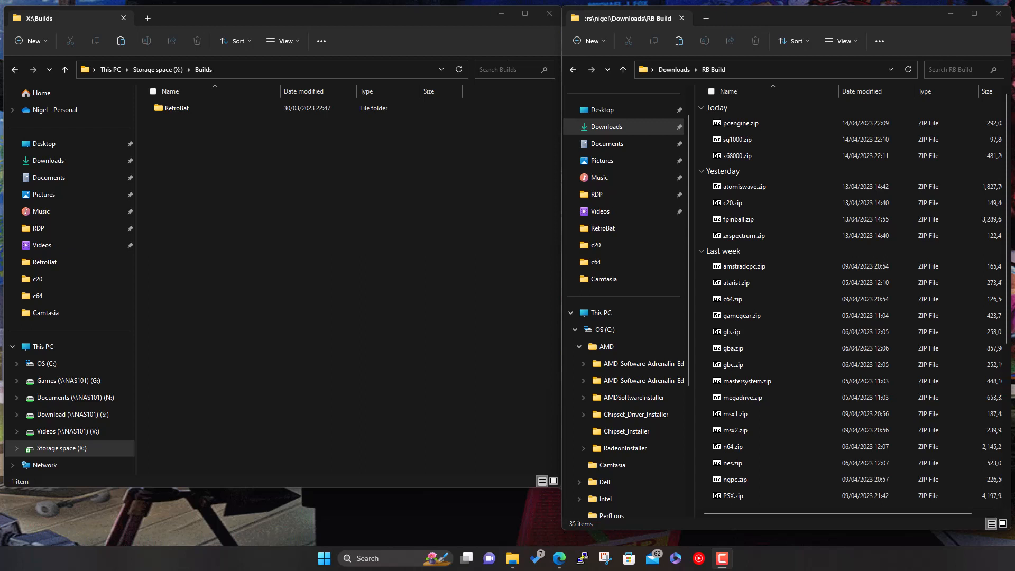
{"action": "mouse_move", "coordinate": [297, 152]}
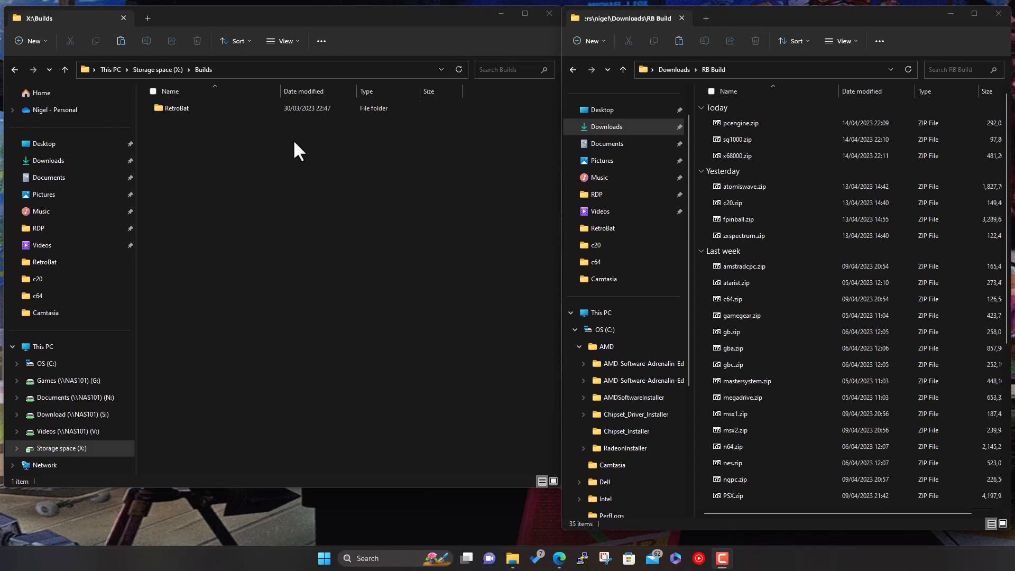
{"action": "mouse_move", "coordinate": [345, 226]}
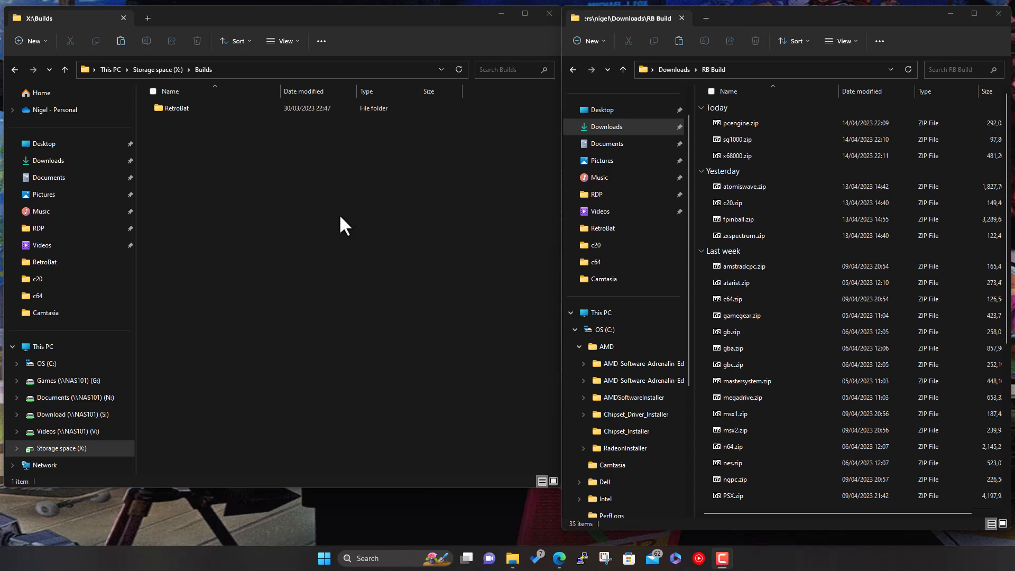
{"action": "mouse_move", "coordinate": [326, 231]}
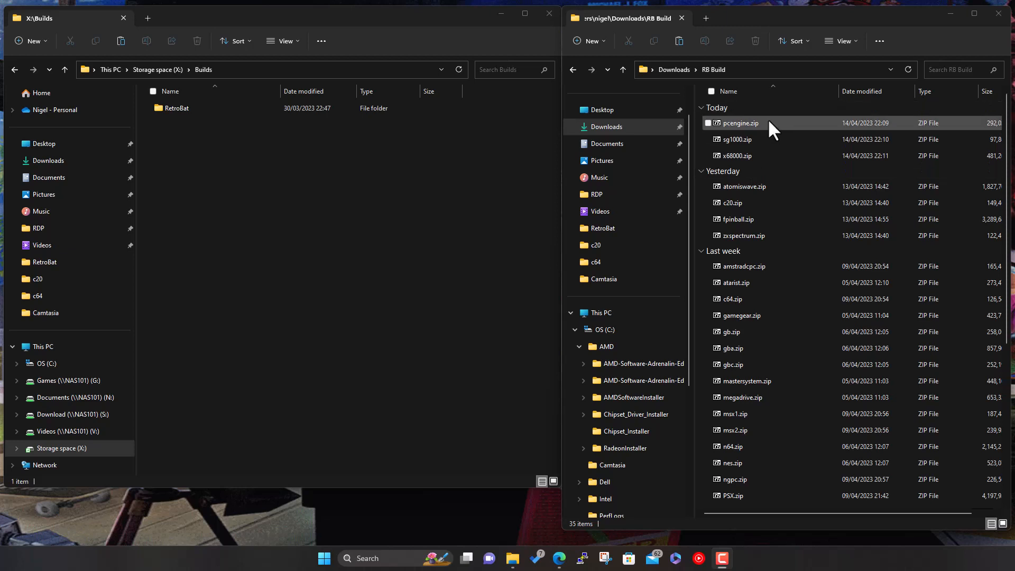
Navigate into the RetroBat folder and then its roms folder, listing the system folders.
{"action": "left_click", "coordinate": [763, 140]}
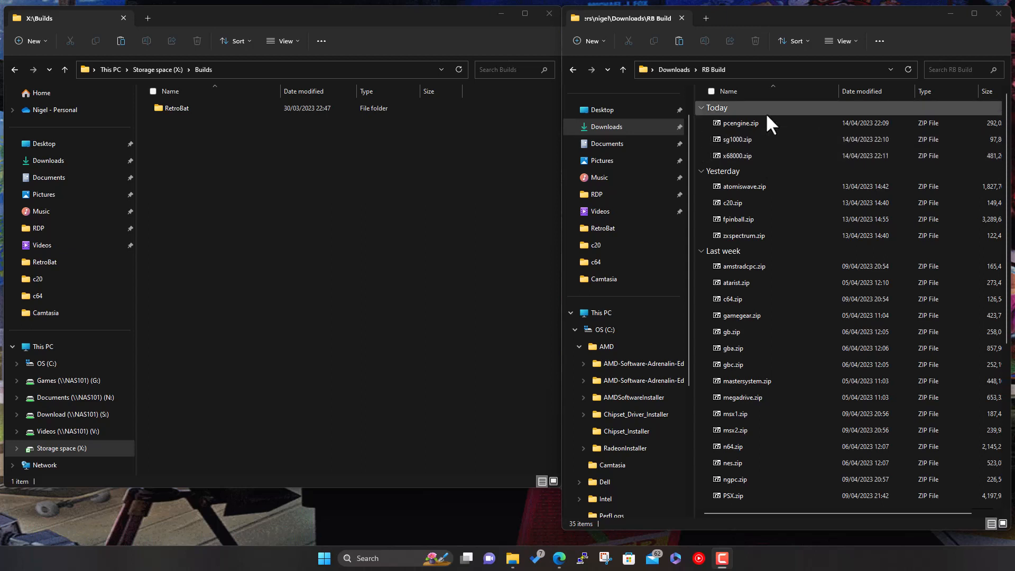
{"action": "left_click", "coordinate": [177, 107]}
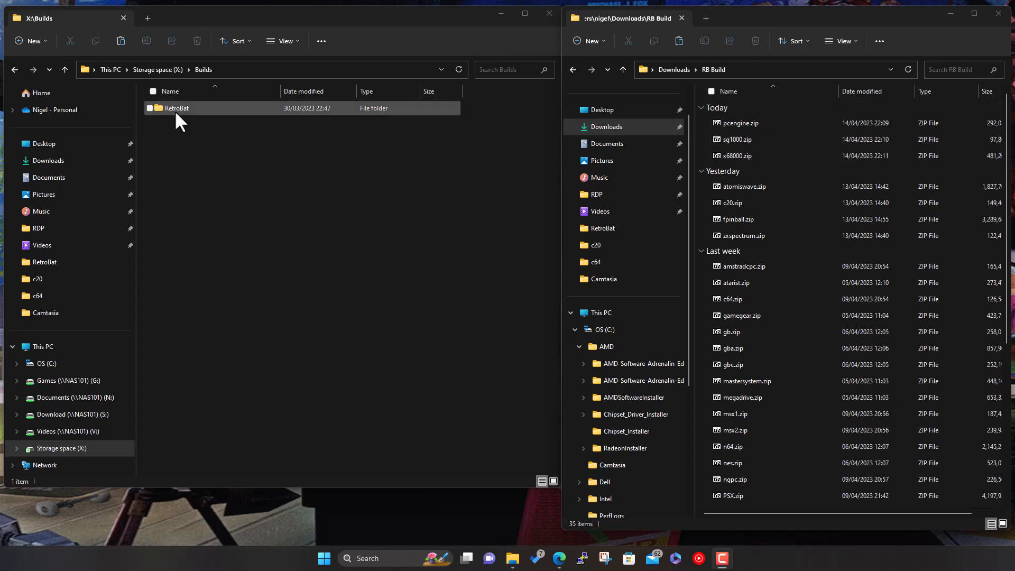
{"action": "mouse_move", "coordinate": [186, 121]}
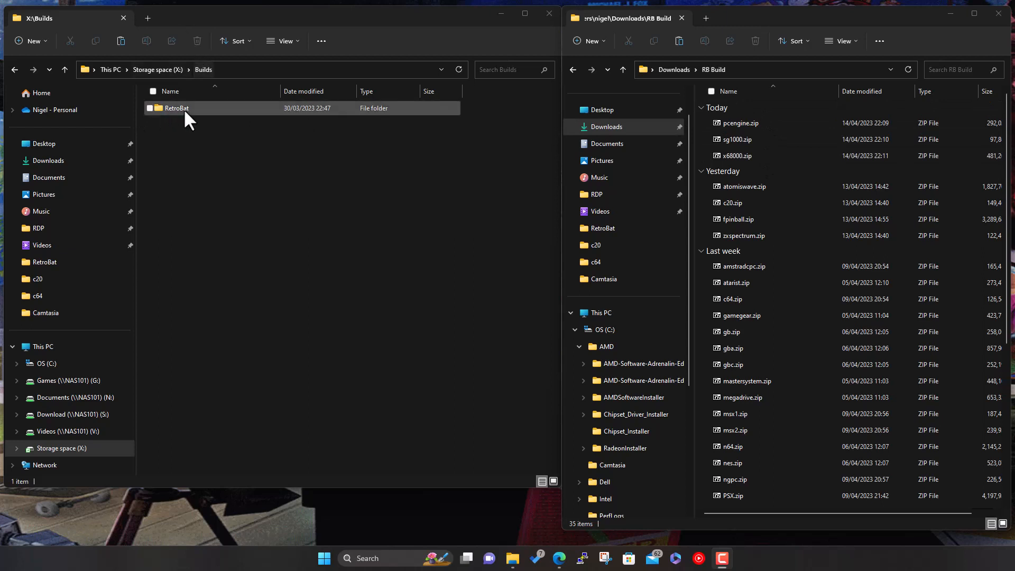
{"action": "double_click", "coordinate": [176, 108]}
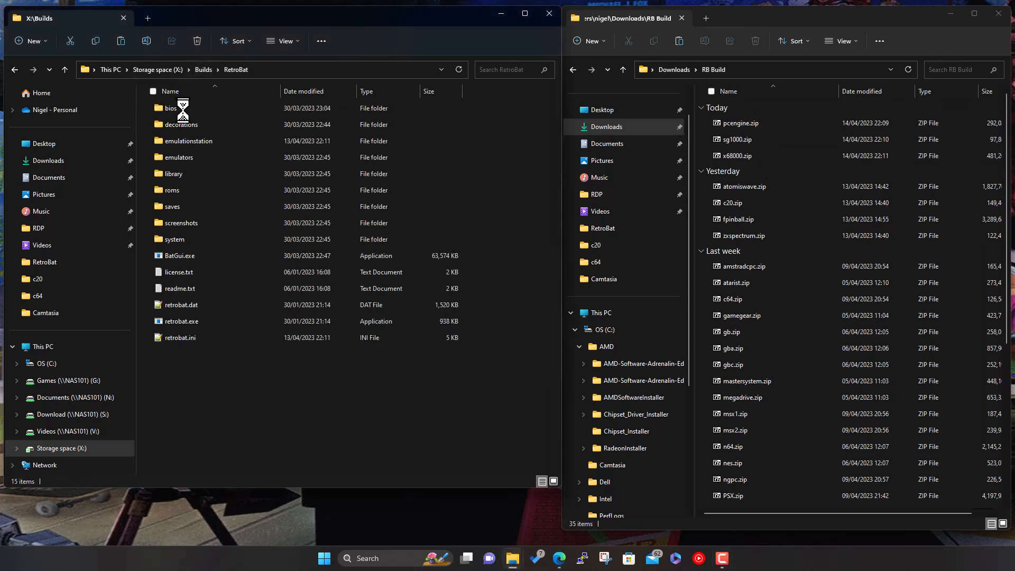
{"action": "left_click", "coordinate": [173, 189]}
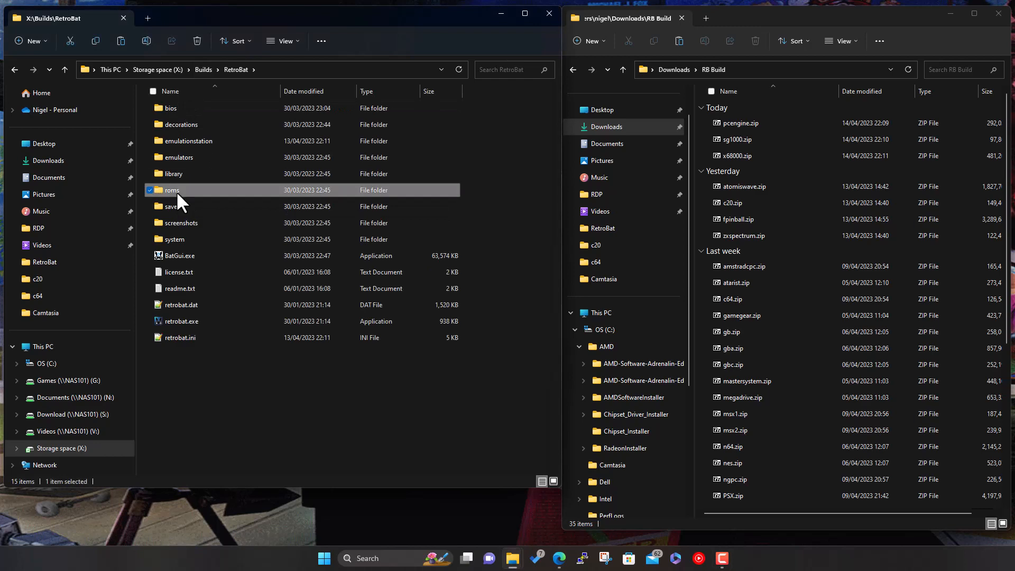
{"action": "double_click", "coordinate": [172, 190]}
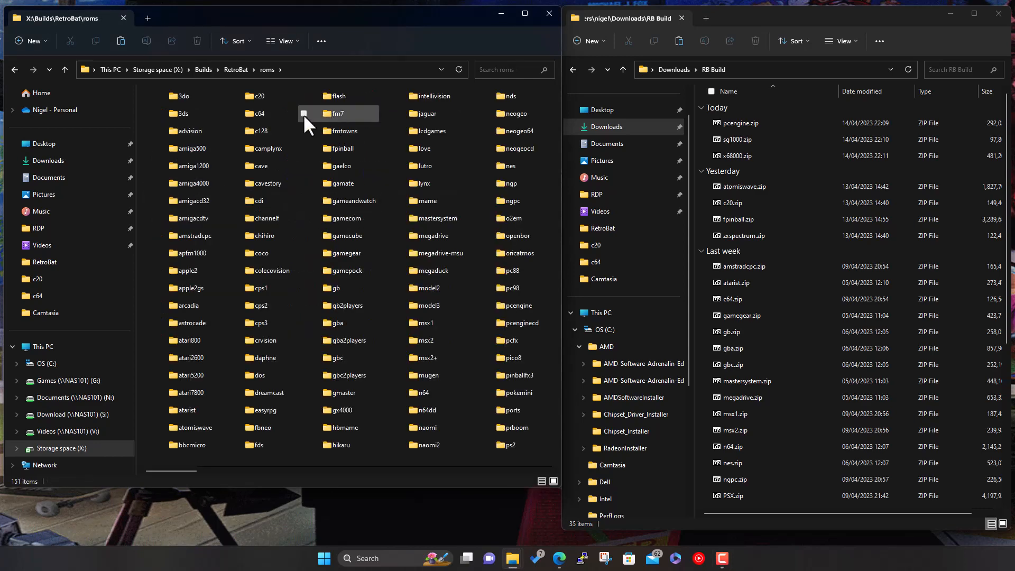
Extract the password-protected pcengine.zip into the roms folder and close the archive.
{"action": "double_click", "coordinate": [738, 123]}
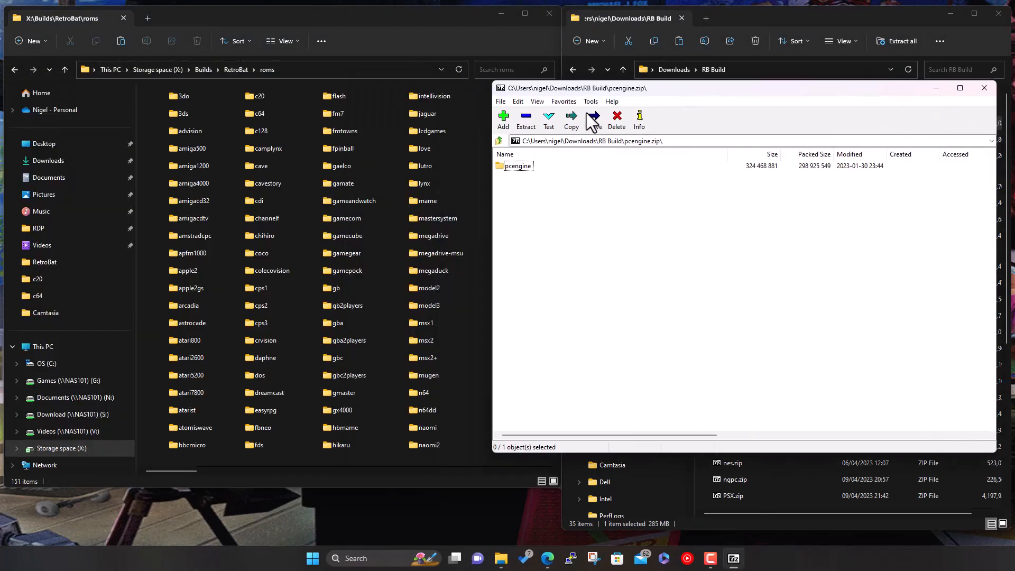
{"action": "scroll", "scroll_direction": "down", "scroll_amount": 3}
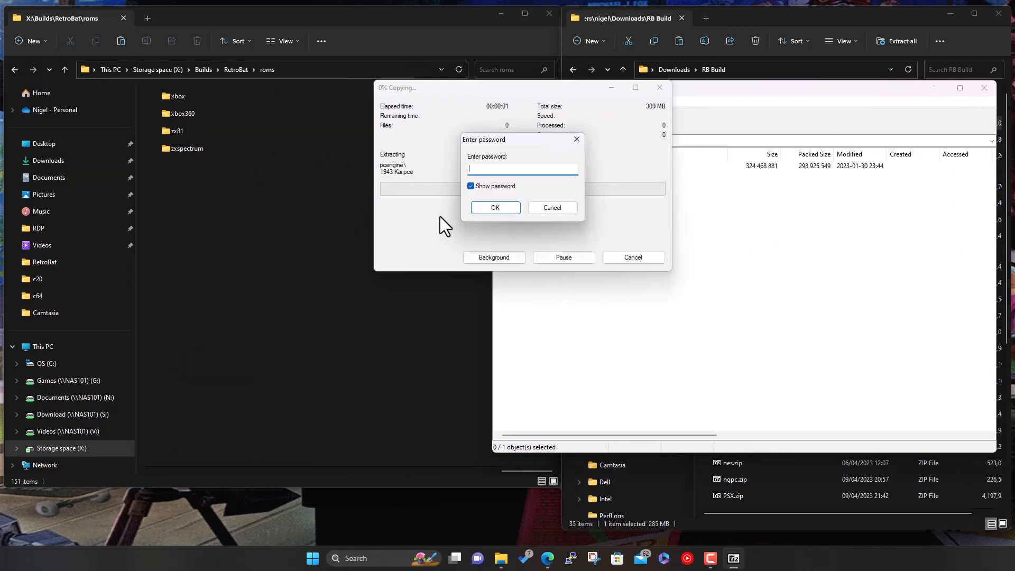
{"action": "type", "text": "RB-Buil"}
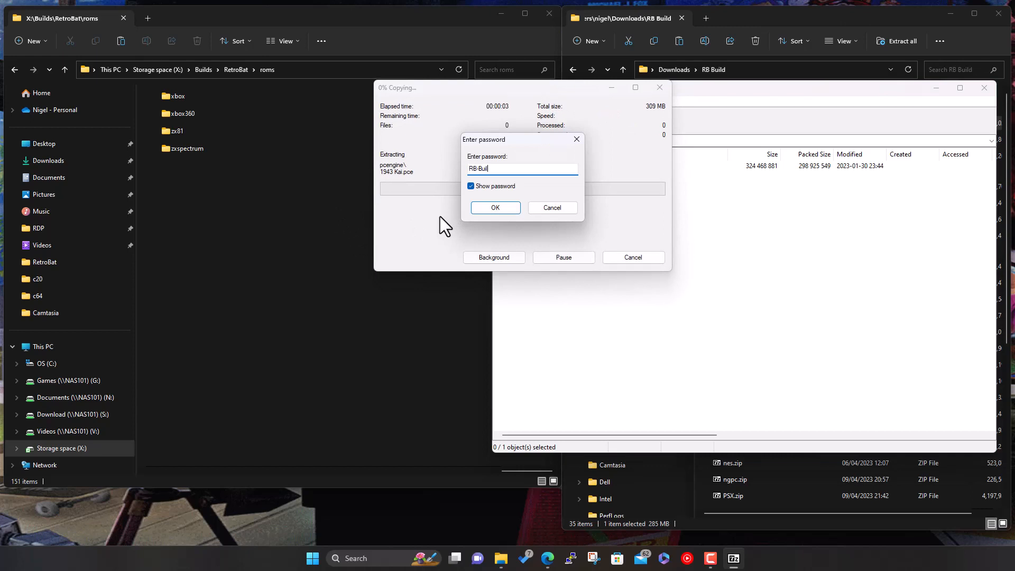
{"action": "left_click", "coordinate": [494, 207]}
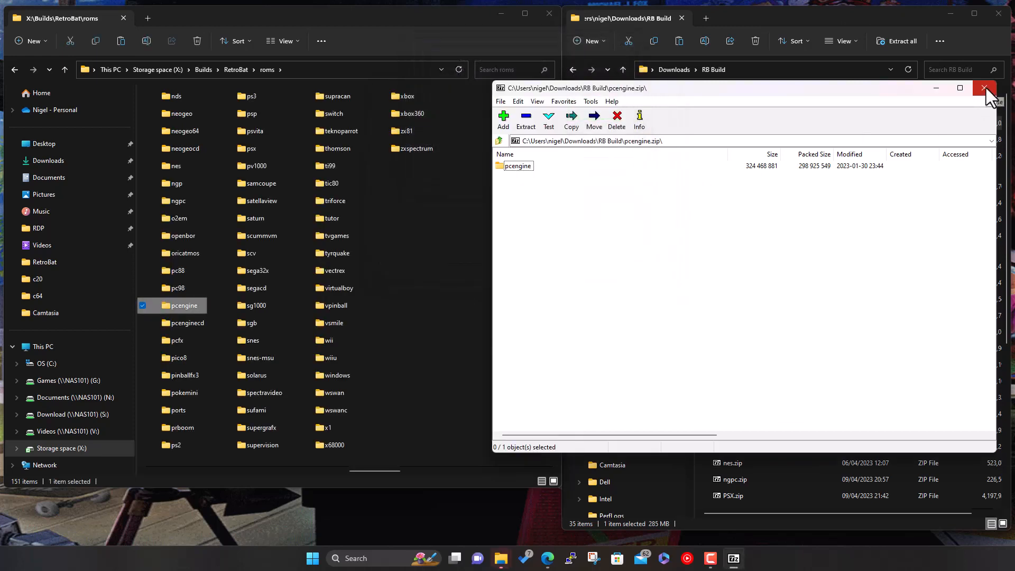
{"action": "left_click", "coordinate": [983, 88]}
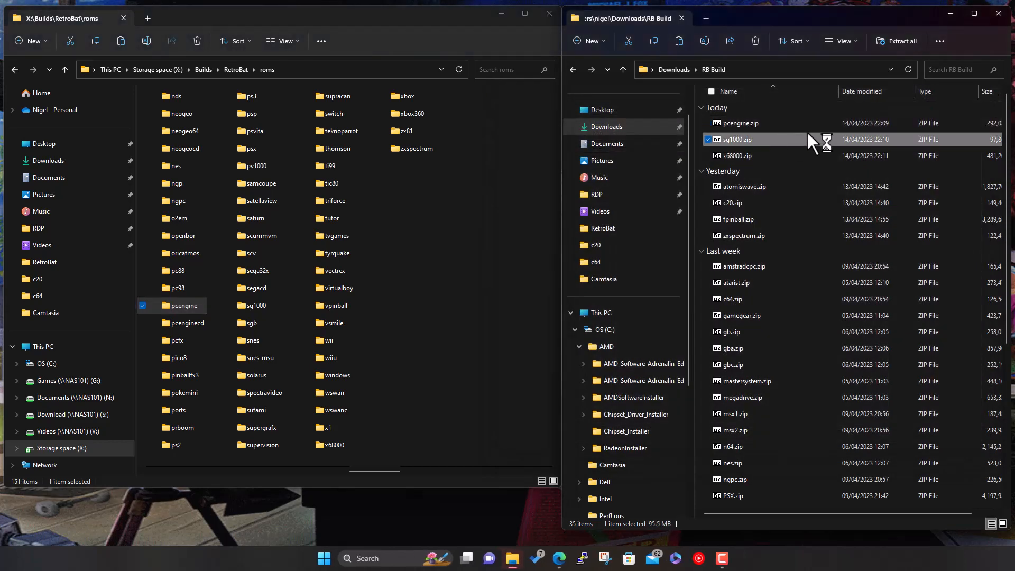
Extract the password-protected sg1000.zip into the roms folder and close the archive.
{"action": "double_click", "coordinate": [734, 139]}
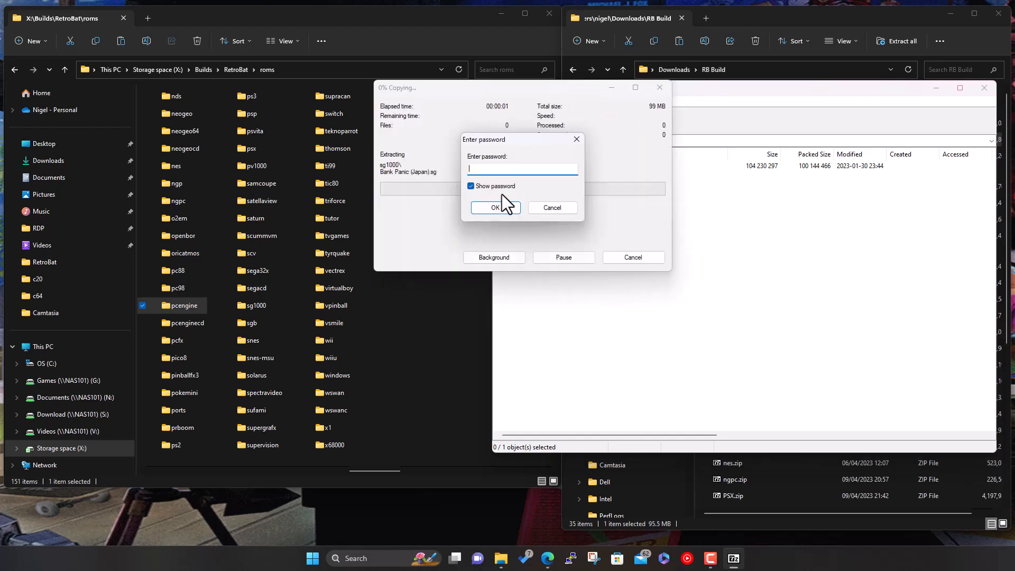
{"action": "type", "text": "RB-Bui"}
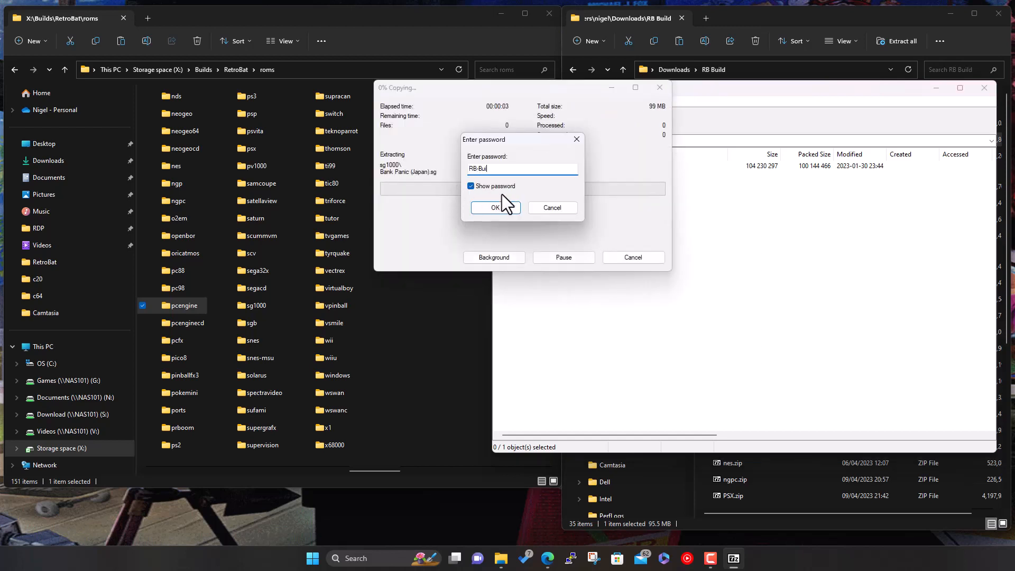
{"action": "left_click", "coordinate": [495, 207]}
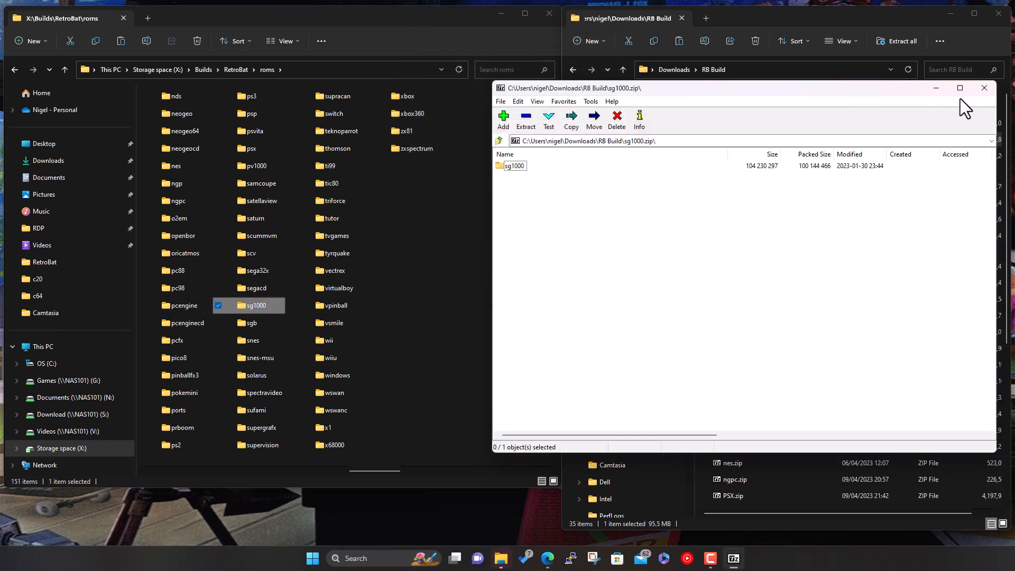
{"action": "left_click", "coordinate": [985, 88]}
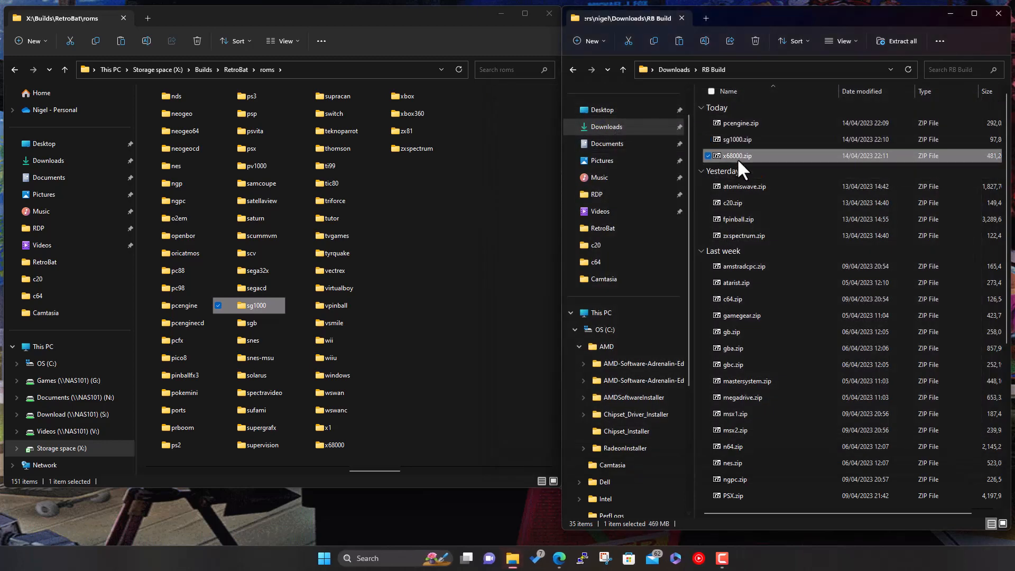
Extract the password-protected x68000.zip into the roms folder.
{"action": "double_click", "coordinate": [734, 155]}
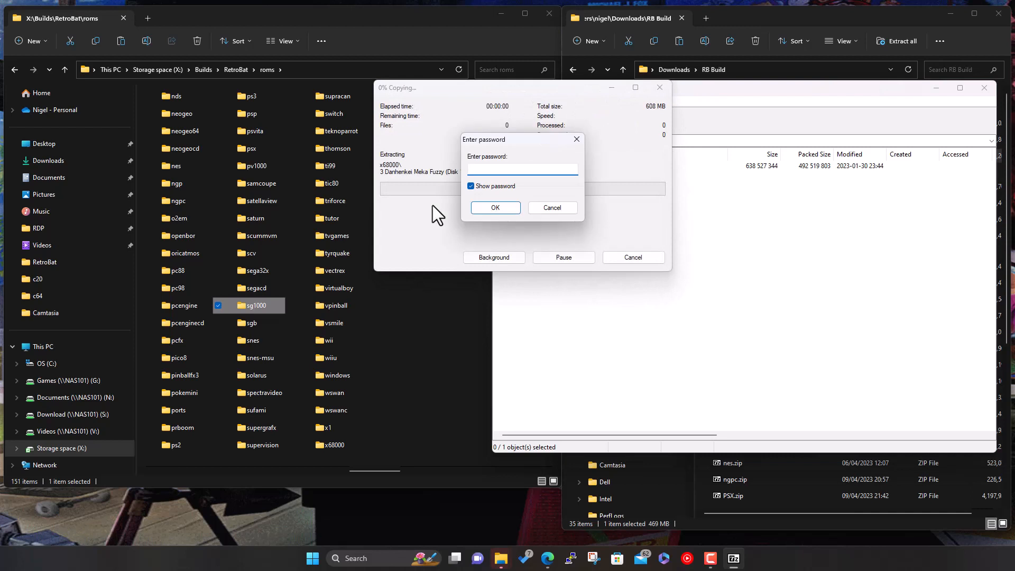
{"action": "type", "text": "RB-B"}
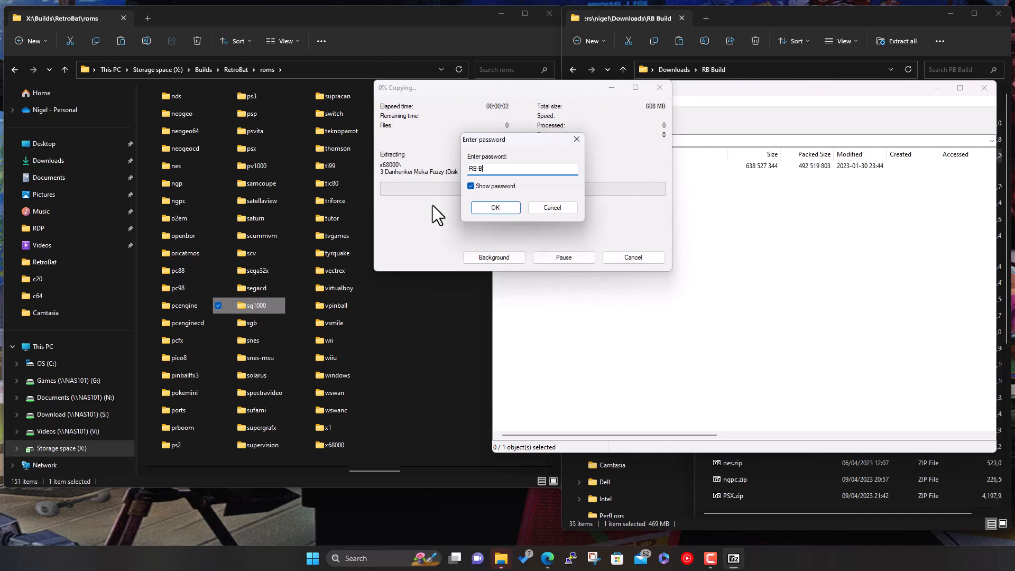
{"action": "type", "text": "uild!"}
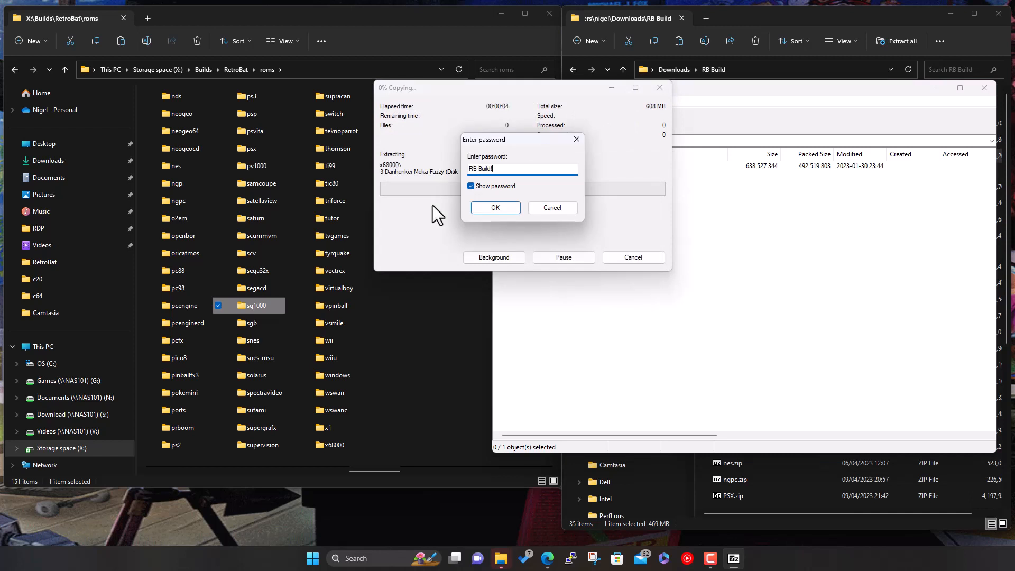
{"action": "left_click", "coordinate": [495, 207]}
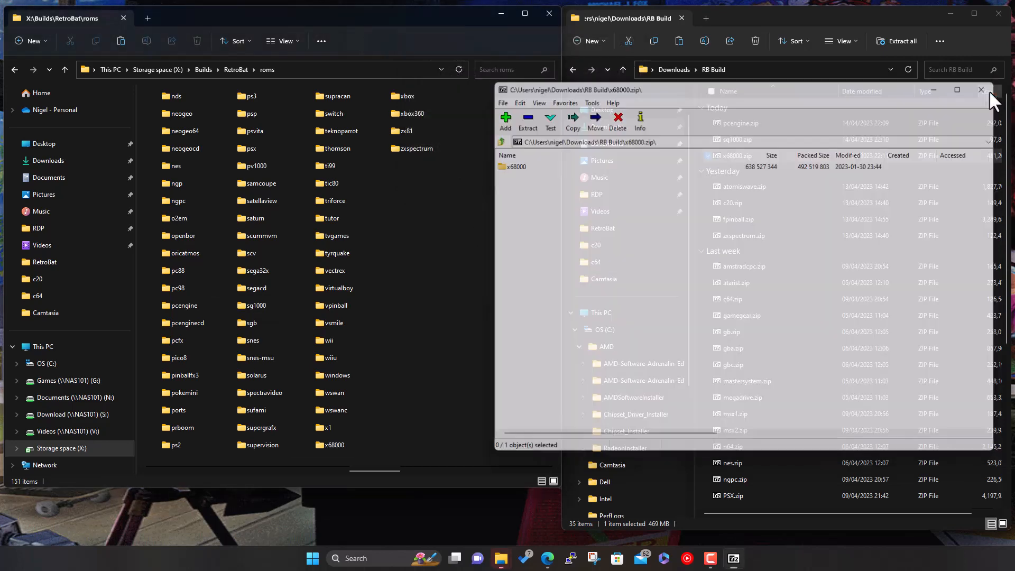
Close the x68000 archive, return to the RetroBat folder and launch retrobat.exe.
{"action": "left_click", "coordinate": [981, 89]}
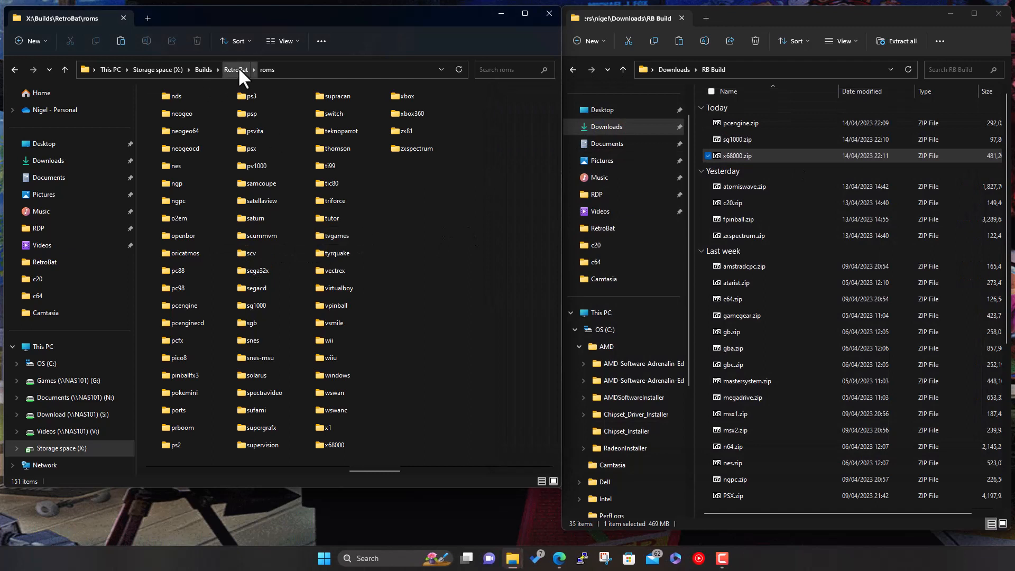
{"action": "left_click", "coordinate": [236, 69]}
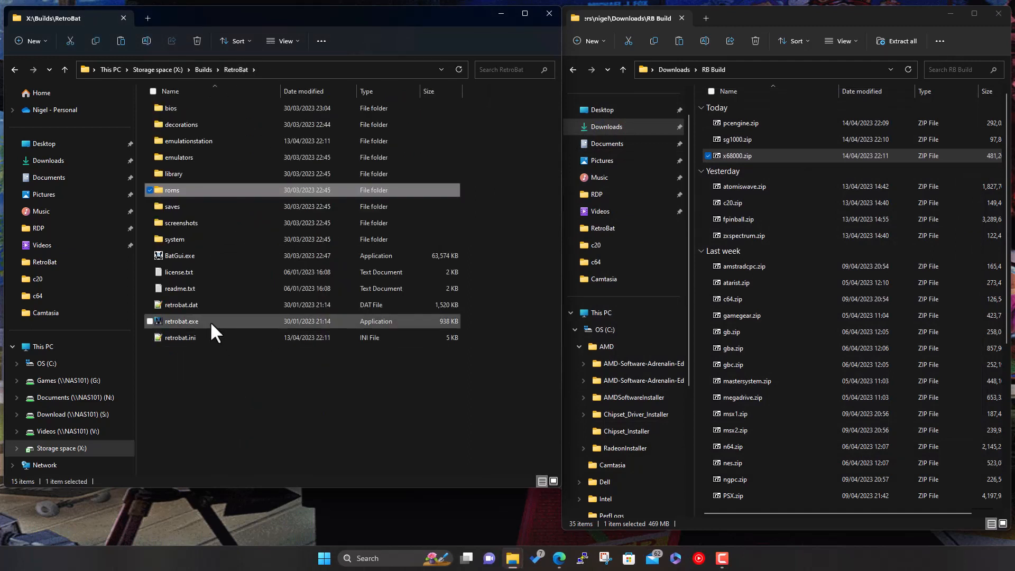
{"action": "left_click", "coordinate": [180, 321]}
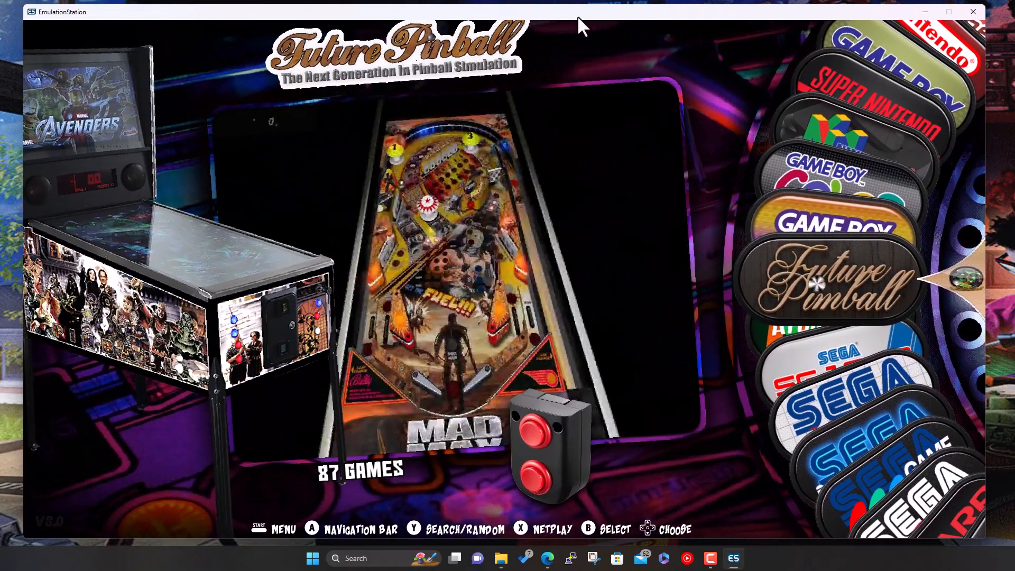
Scroll through the SEGA SG-1000 game list before returning to the system carousel.
{"action": "scroll", "scroll_direction": "down", "scroll_amount": 3}
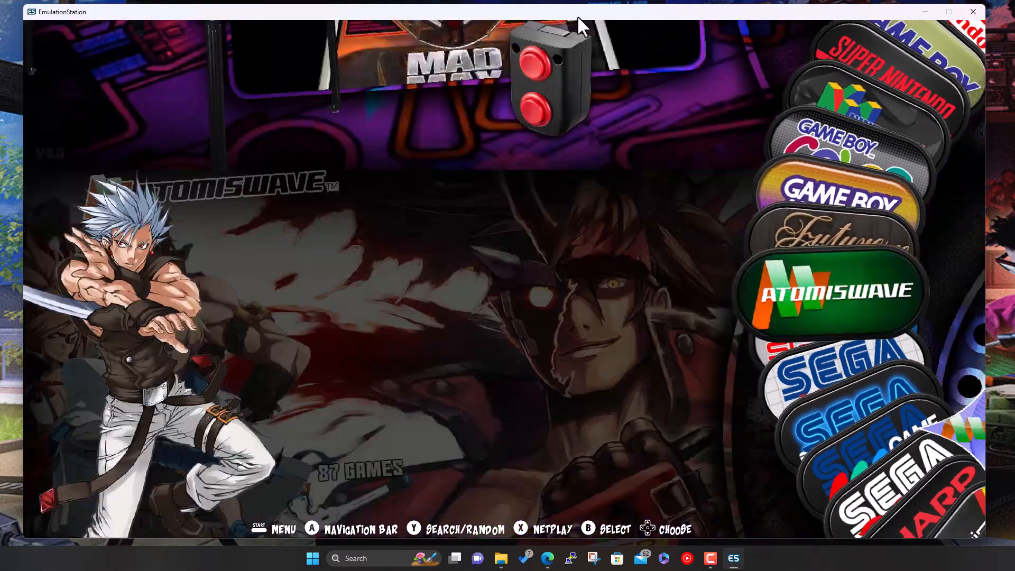
{"action": "scroll", "scroll_direction": "down", "scroll_amount": 3}
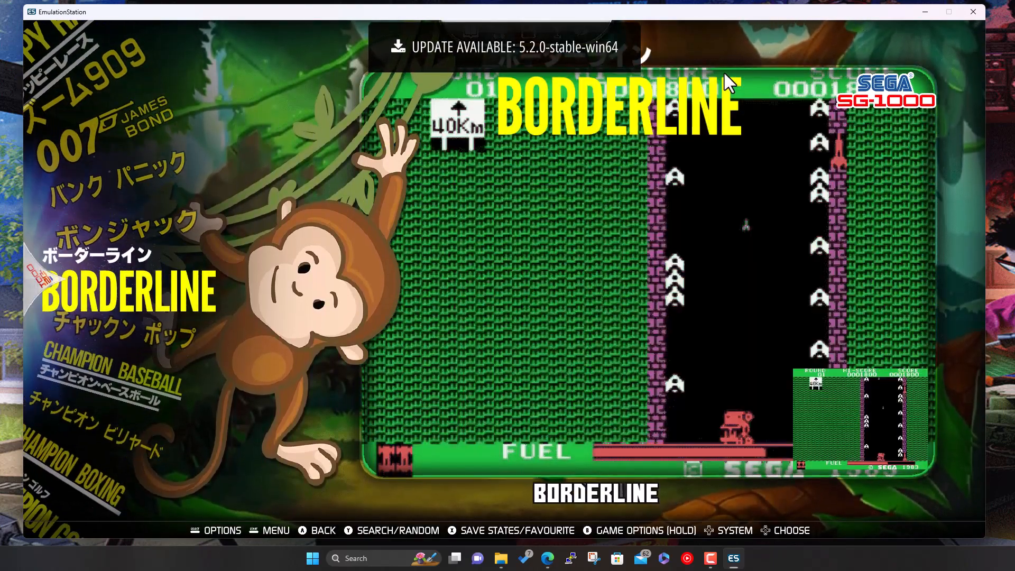
{"action": "scroll", "scroll_direction": "down", "scroll_amount": 3}
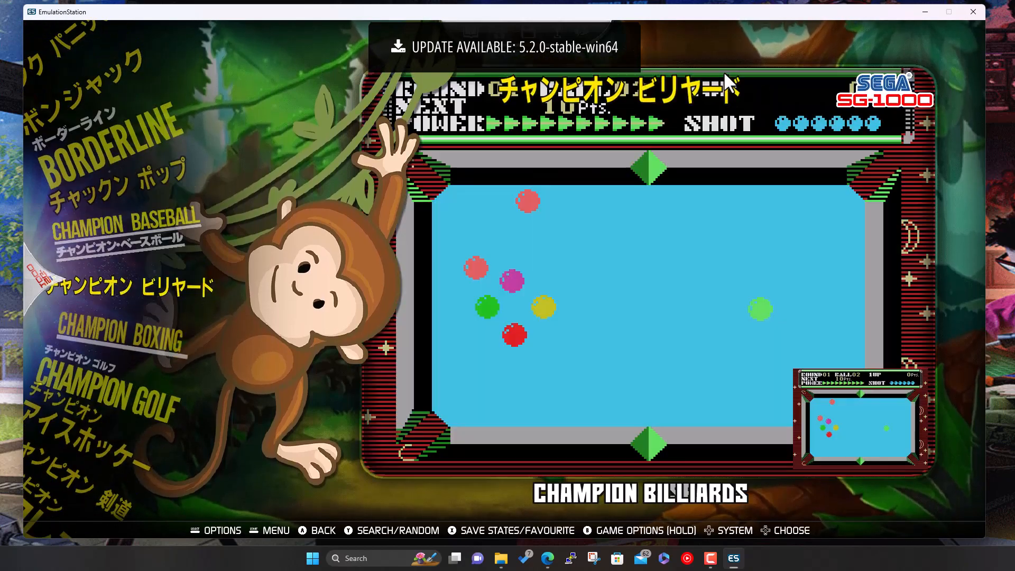
{"action": "scroll", "scroll_direction": "down", "scroll_amount": 3}
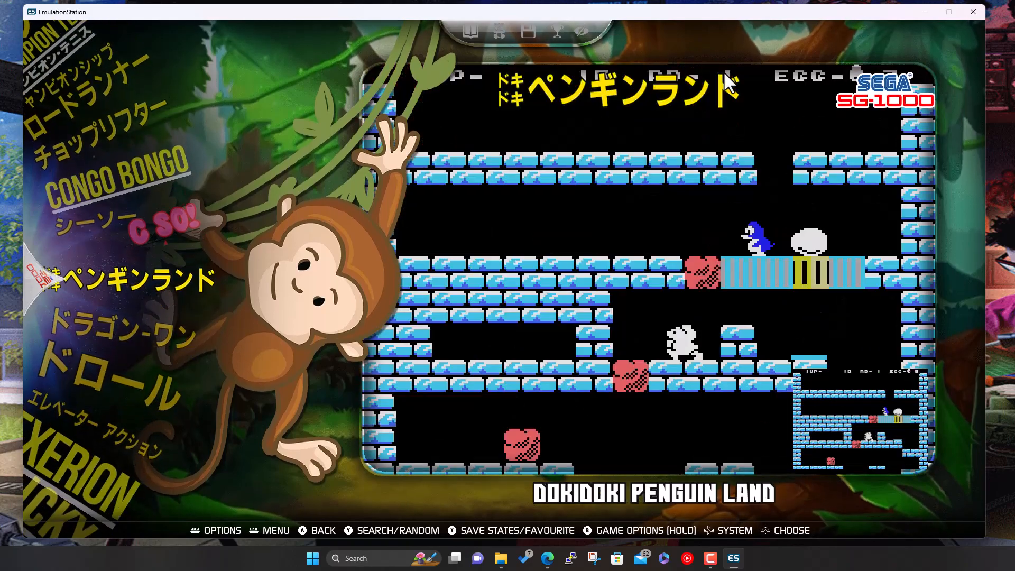
{"action": "scroll", "scroll_direction": "down", "scroll_amount": 3}
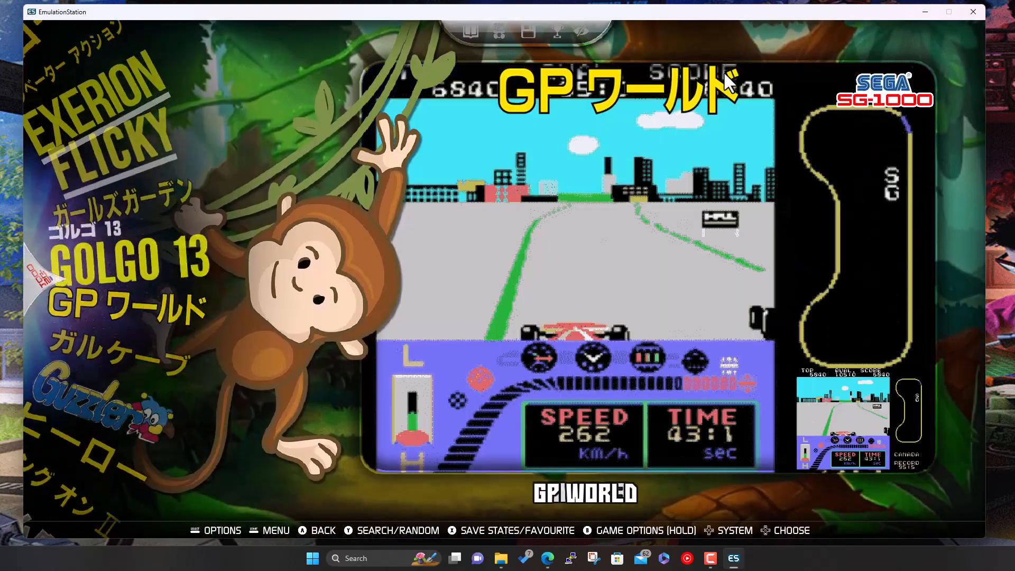
{"action": "scroll", "scroll_direction": "down", "scroll_amount": 3}
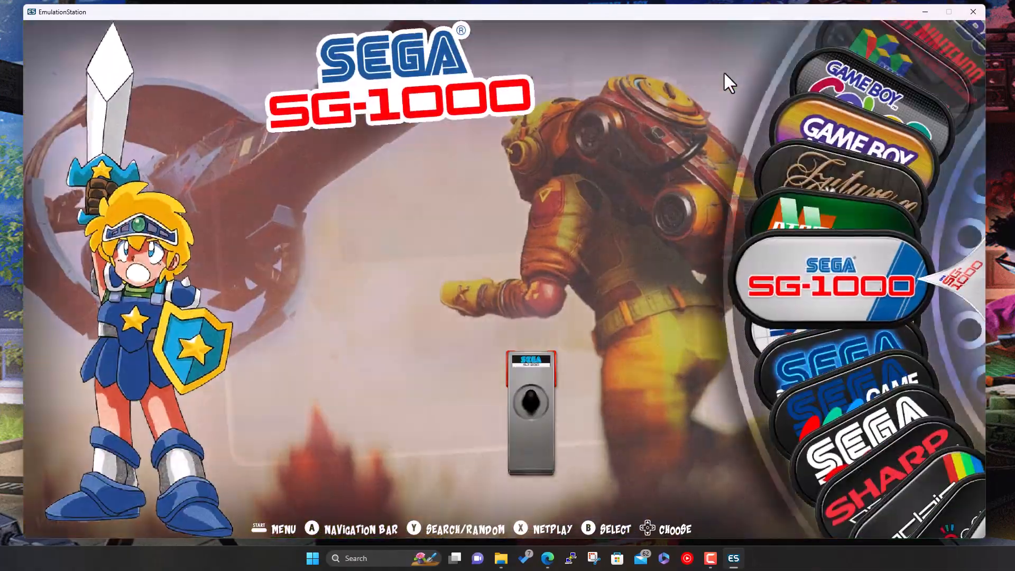
Scroll the Sharp X68000 game list to Alshark and bring up its game options.
{"action": "scroll", "scroll_direction": "down", "scroll_amount": 3}
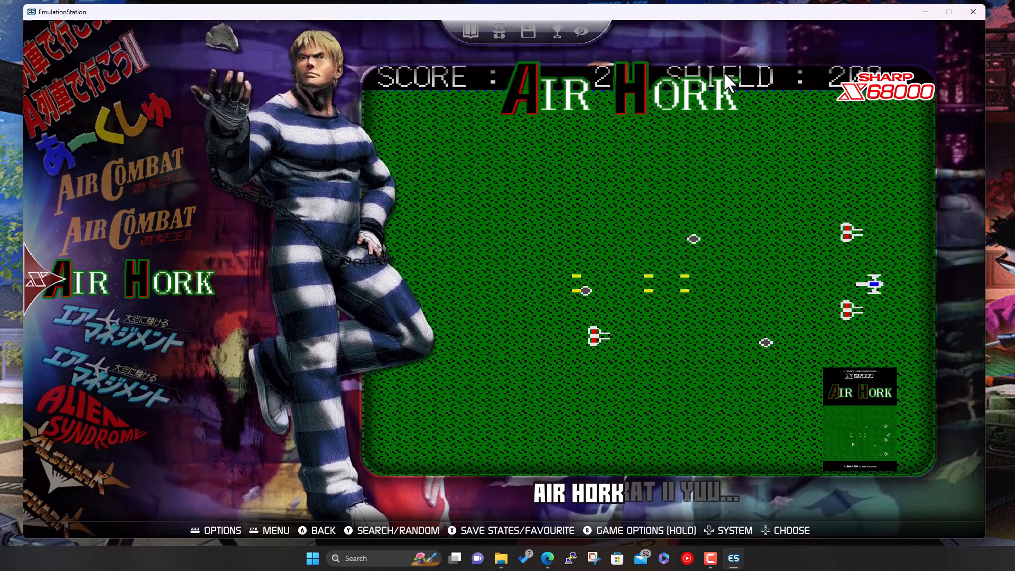
{"action": "scroll", "scroll_direction": "down", "scroll_amount": 3}
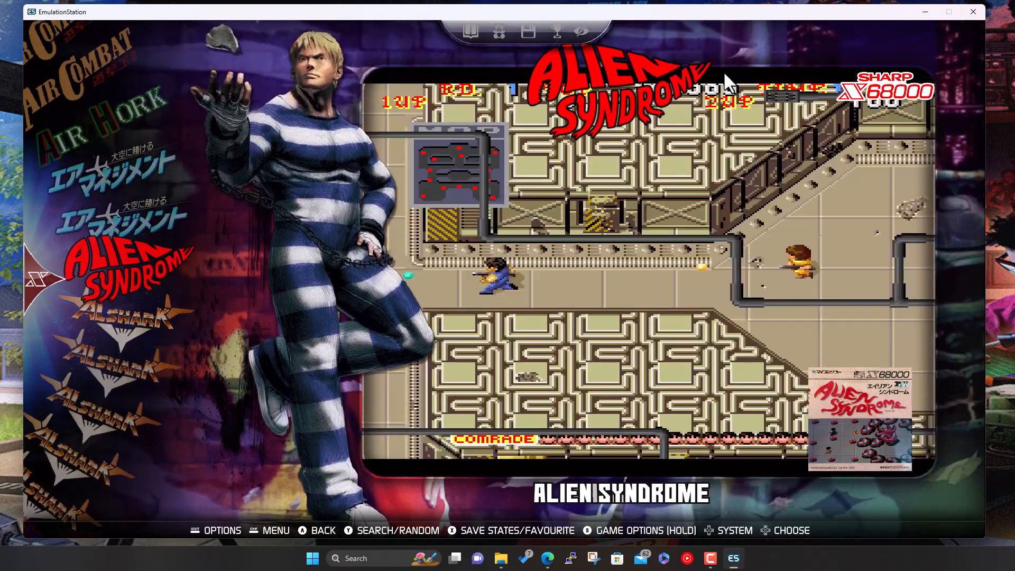
{"action": "scroll", "scroll_direction": "down", "scroll_amount": 3}
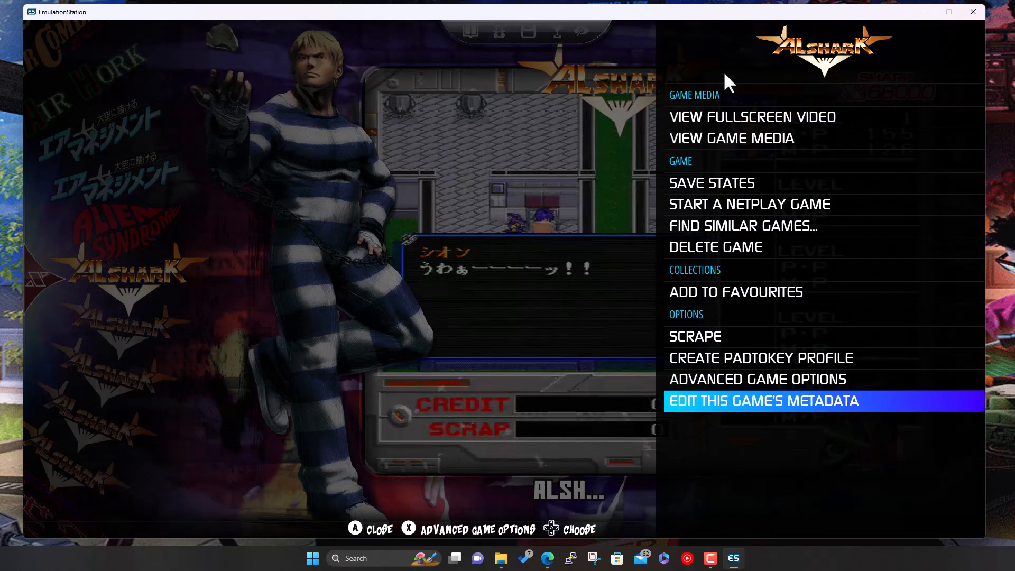
Review the metadata fields of the Alshark disk 1 entry.
{"action": "left_click", "coordinate": [763, 400]}
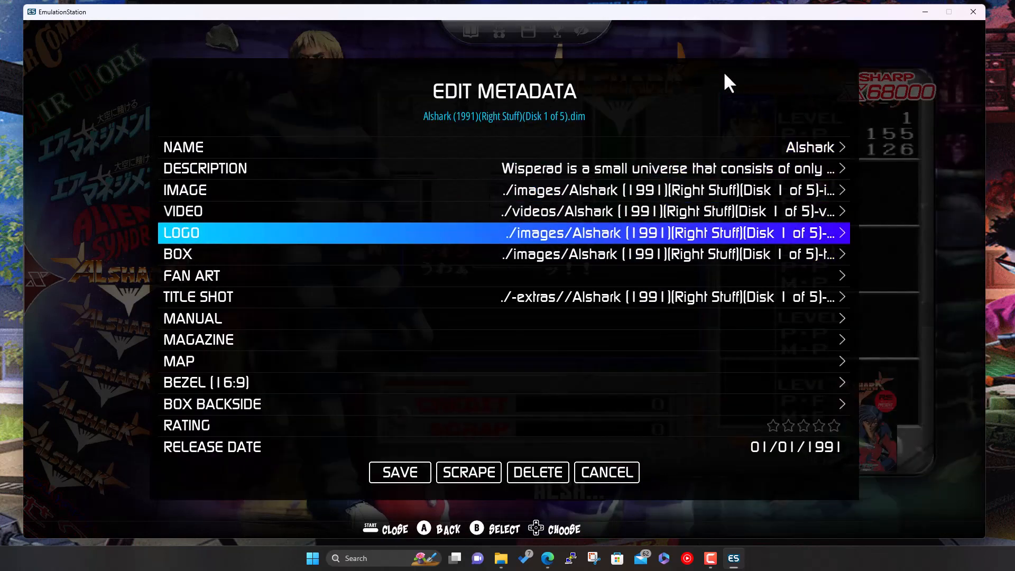
{"action": "scroll", "scroll_direction": "down", "scroll_amount": 3}
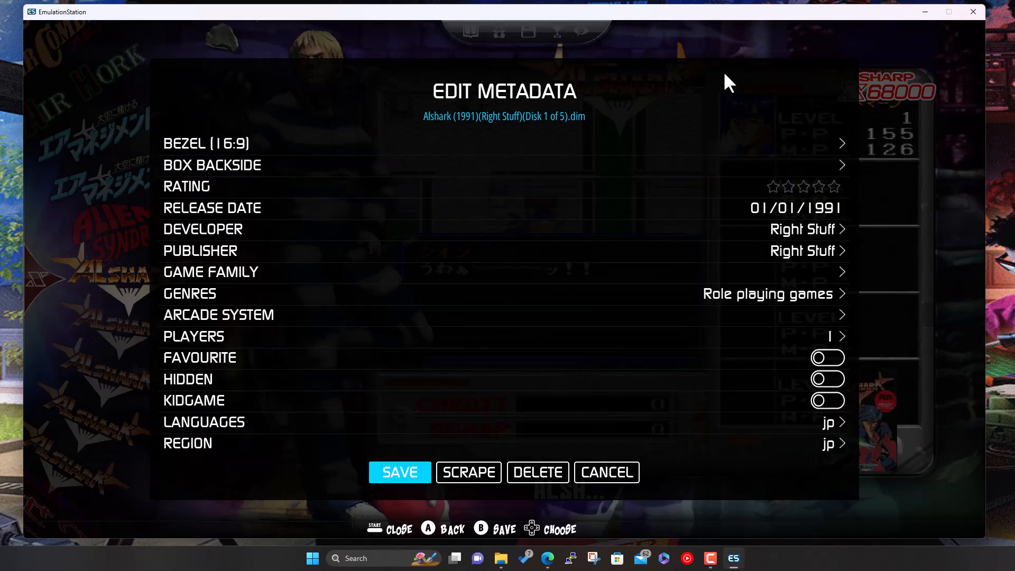
{"action": "scroll", "scroll_direction": "up", "scroll_amount": 3}
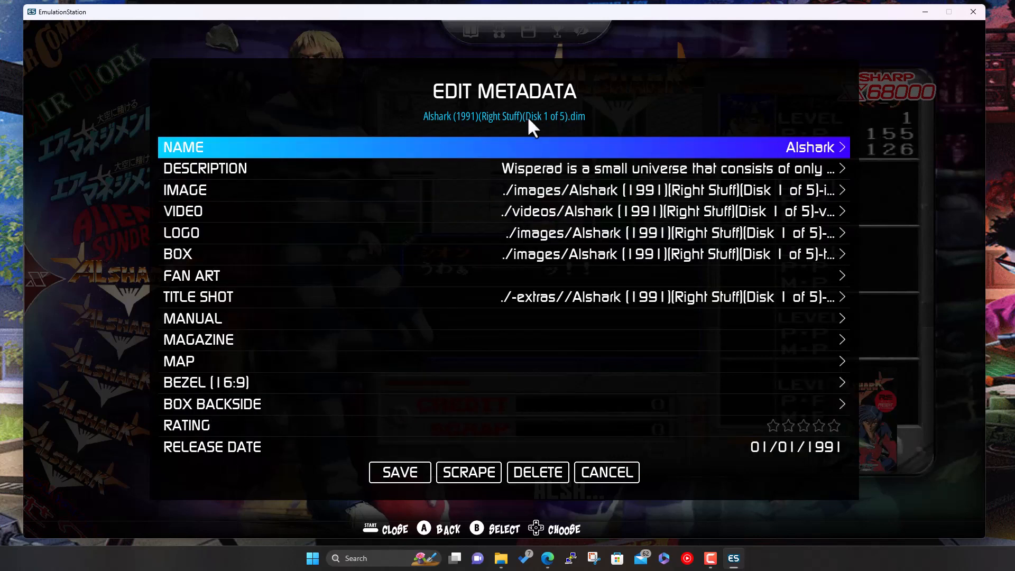
{"action": "mouse_move", "coordinate": [625, 123]}
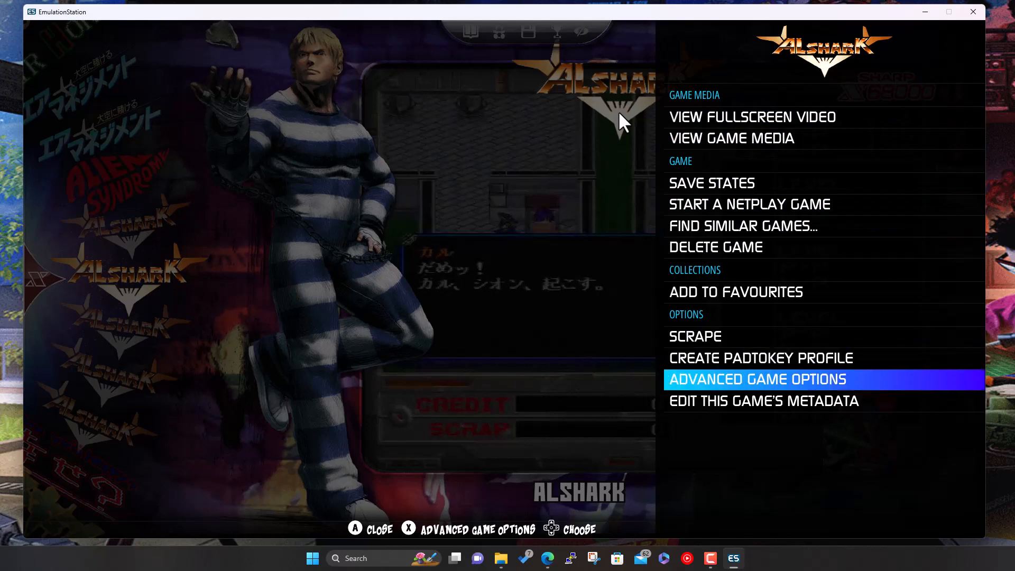
Review the metadata fields of the Alshark disk 2 entry.
{"action": "left_click", "coordinate": [762, 402]}
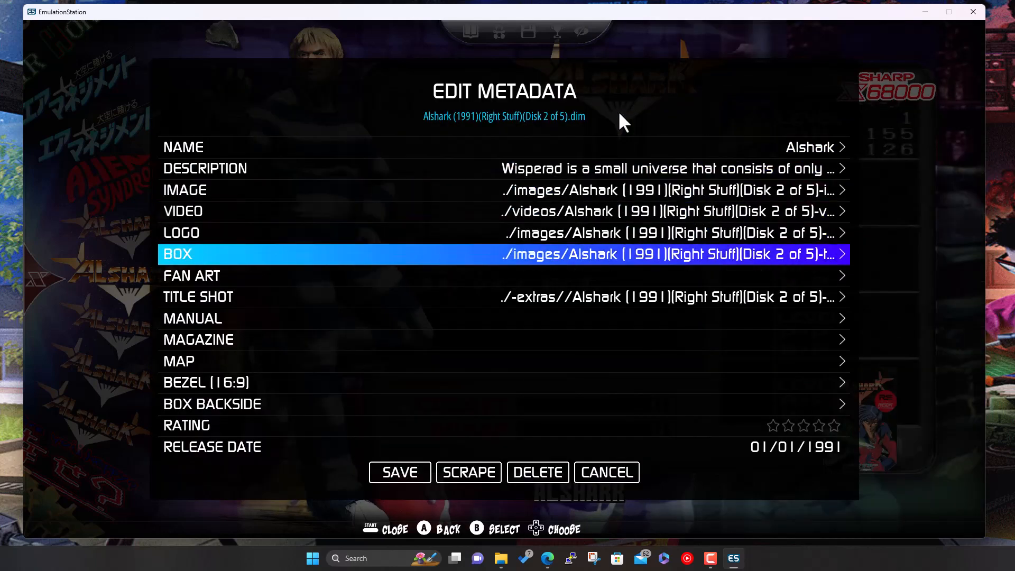
{"action": "scroll", "scroll_direction": "down", "scroll_amount": 3}
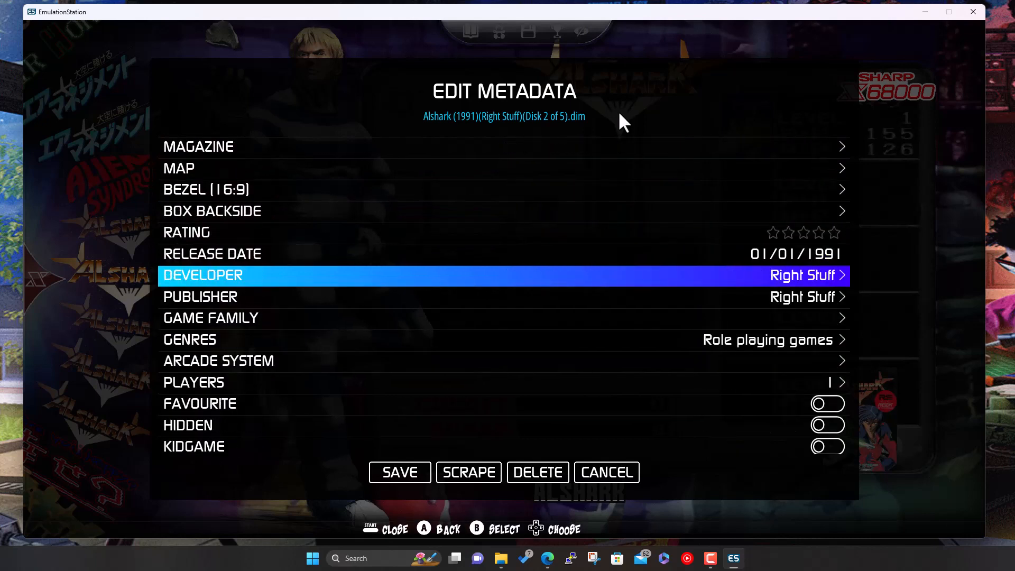
{"action": "scroll", "scroll_direction": "down", "scroll_amount": 3}
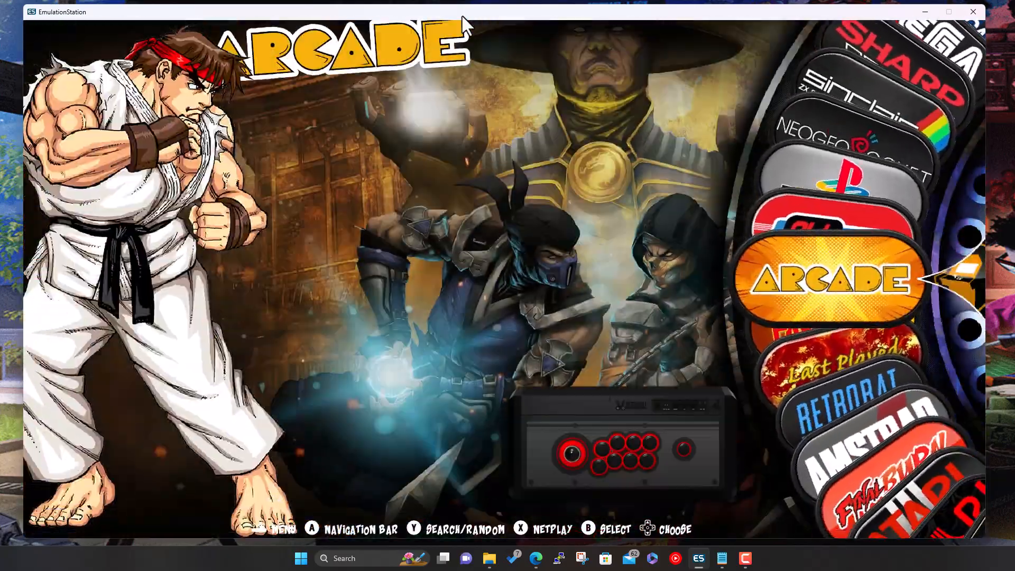
Scroll the system carousel to PC Engine and enter its game list showing 1943 Kai.
{"action": "scroll", "scroll_direction": "down", "scroll_amount": 3}
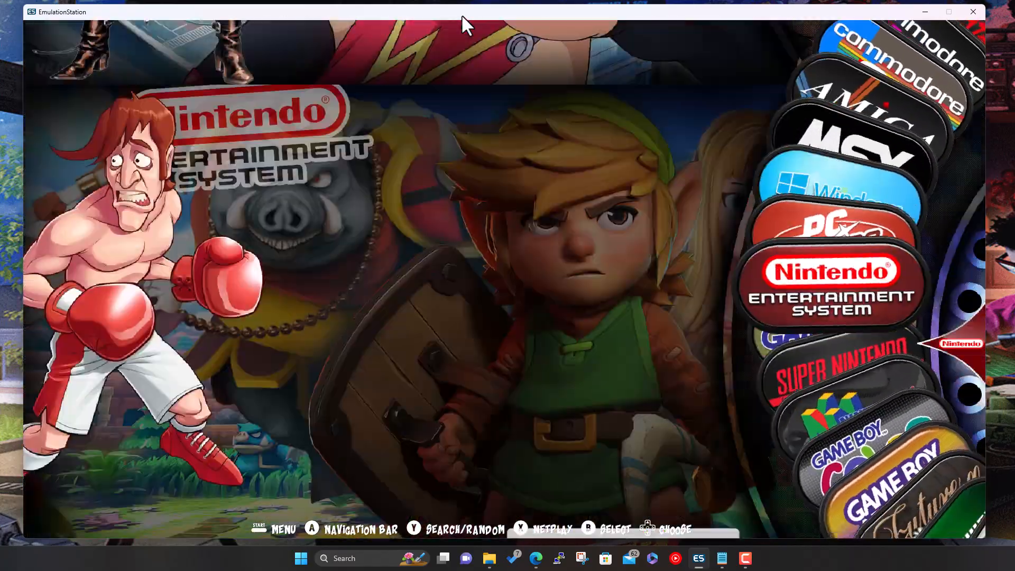
{"action": "scroll", "scroll_direction": "down", "scroll_amount": 3}
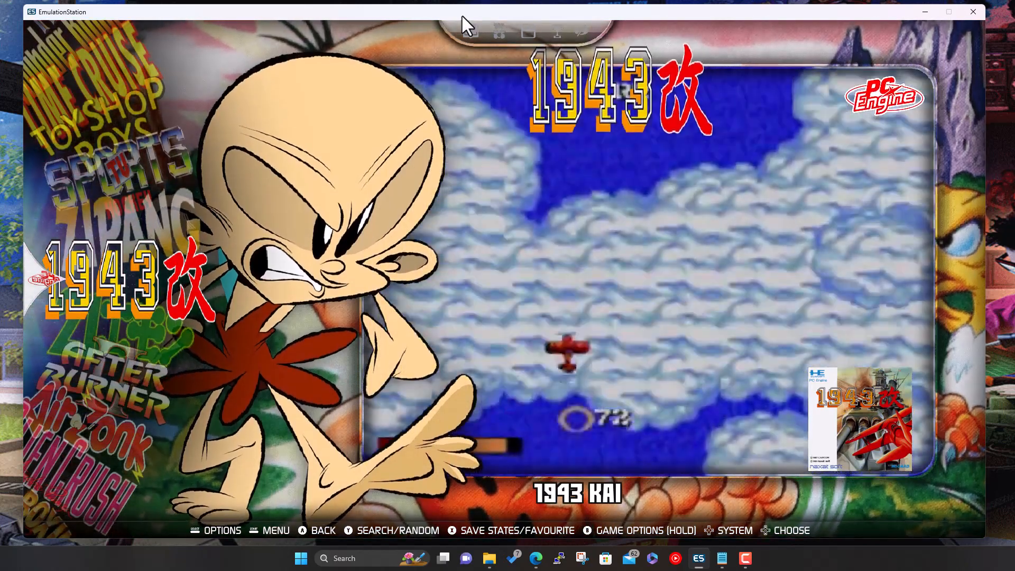
{"action": "scroll", "scroll_direction": "down", "scroll_amount": 3}
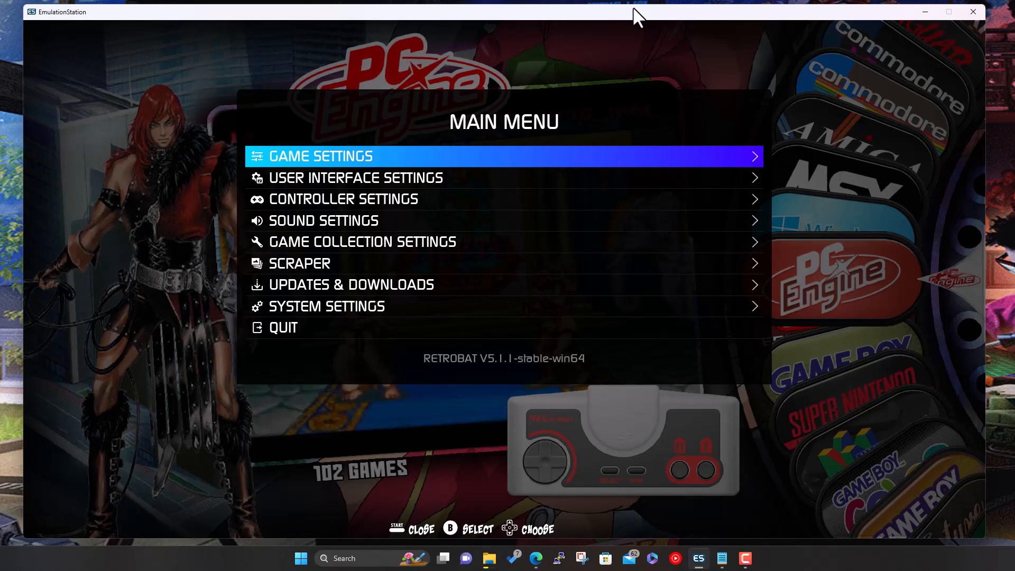
In Updates & Downloads keep the Stable update type and start the update from 5.1.1 to 5.2.0.
{"action": "key", "text": "Down"}
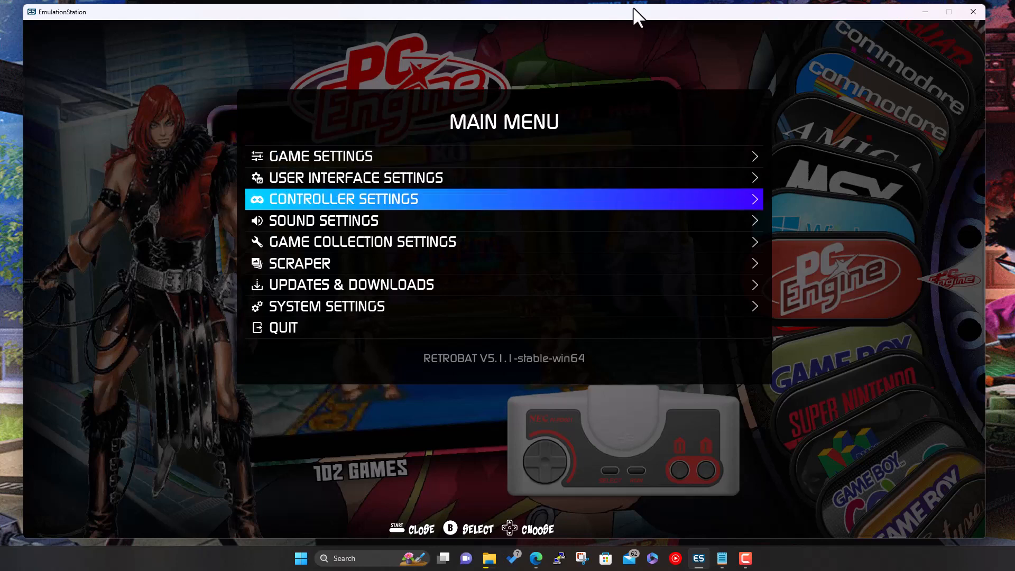
{"action": "key", "text": "Down"}
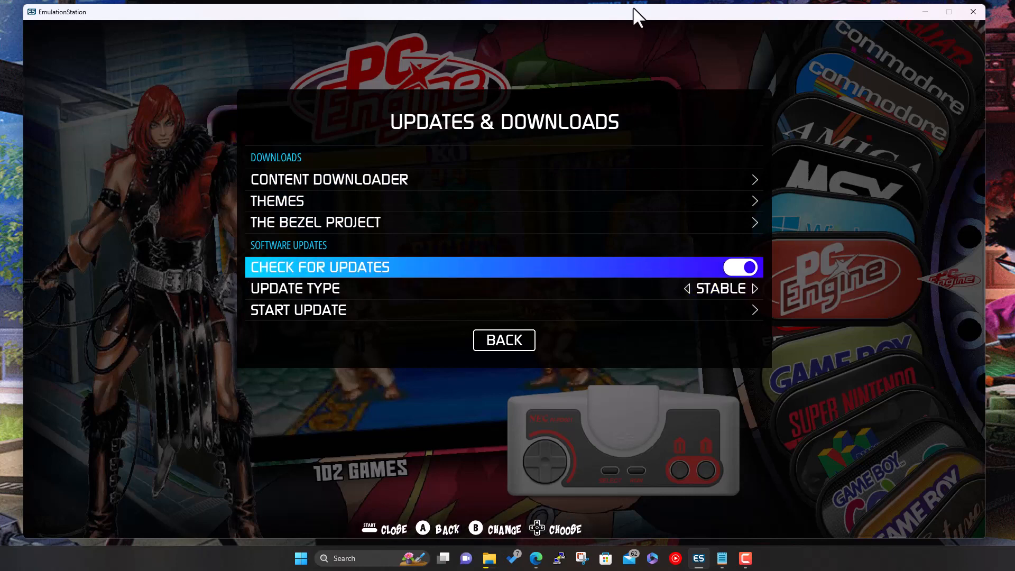
{"action": "key", "text": "Down"}
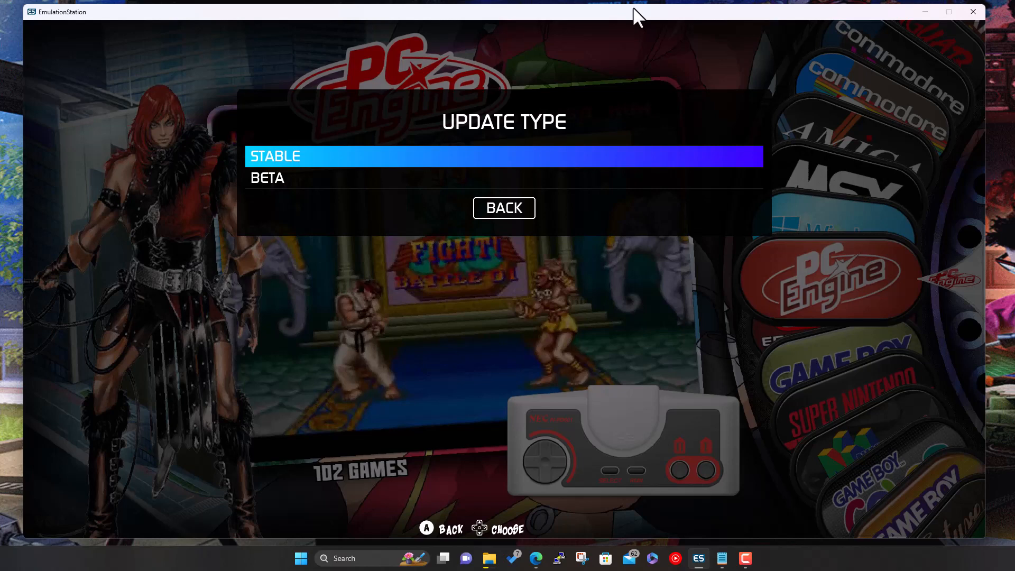
{"action": "left_click", "coordinate": [504, 208]}
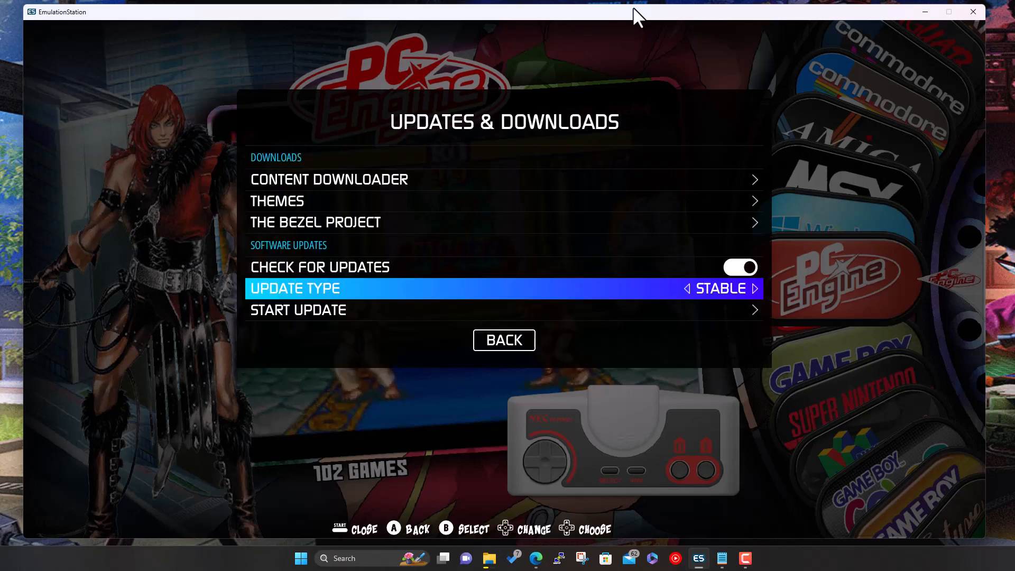
{"action": "key", "text": "down"}
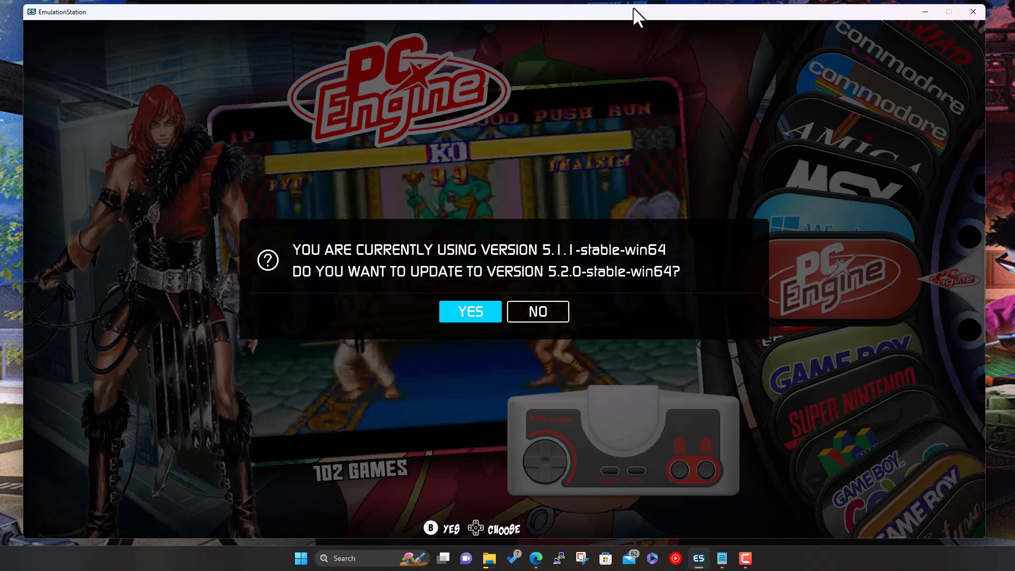
Confirm Yes so RetroBat begins preparing the 5.2.0 update.
{"action": "left_click", "coordinate": [470, 311]}
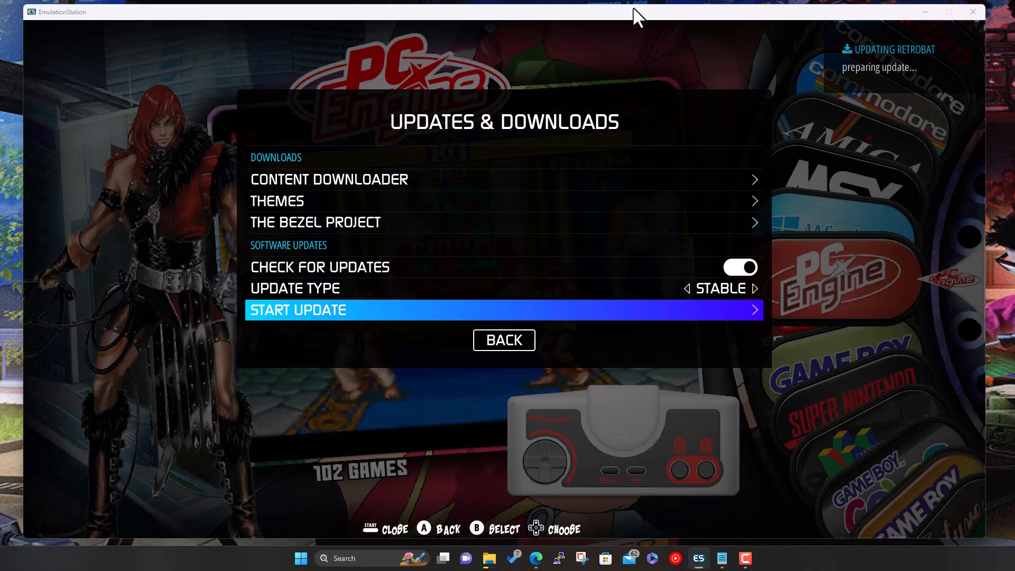
{"action": "mouse_move", "coordinate": [763, 73]}
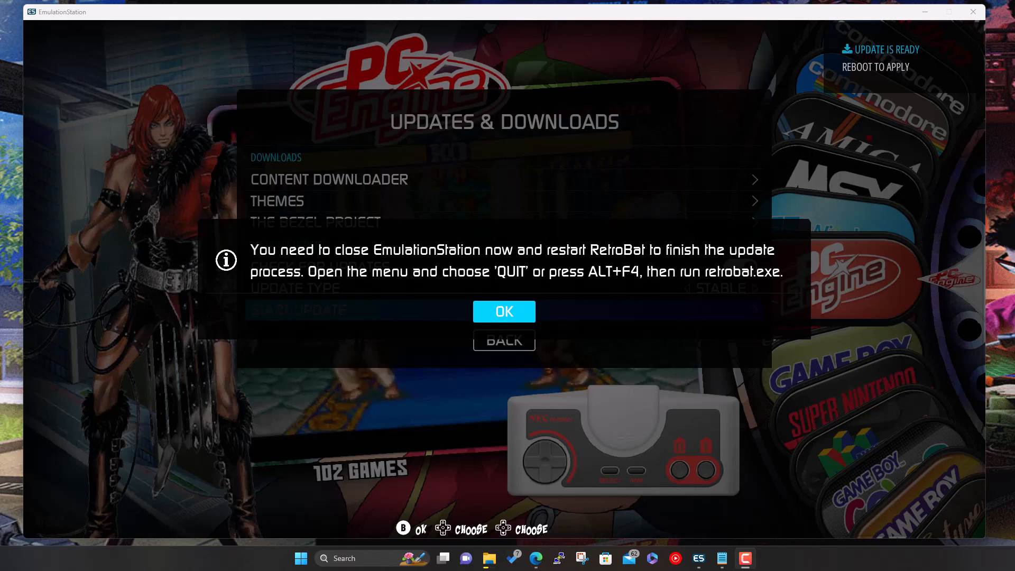
{"action": "mouse_move", "coordinate": [480, 327]}
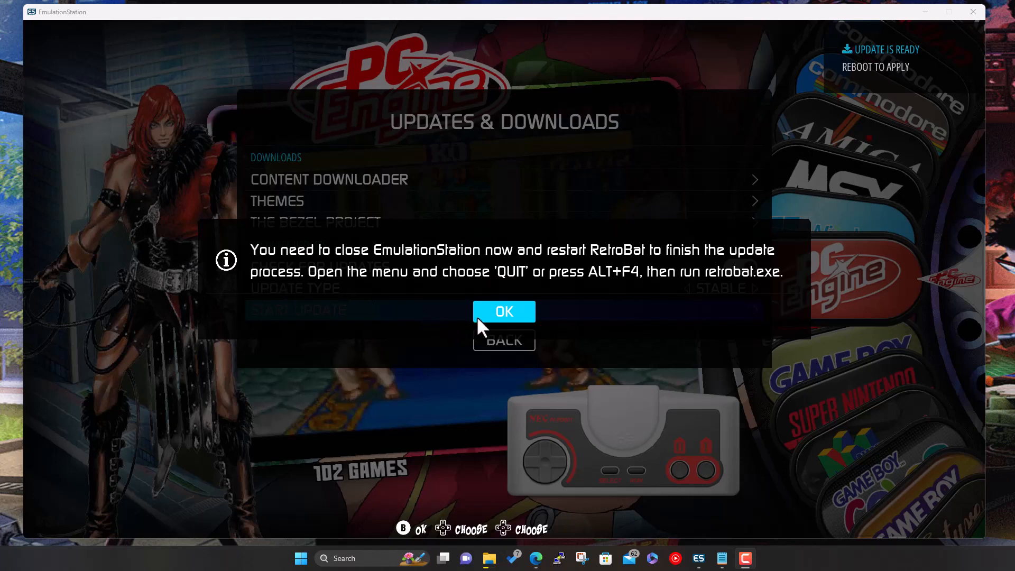
{"action": "mouse_move", "coordinate": [408, 320]}
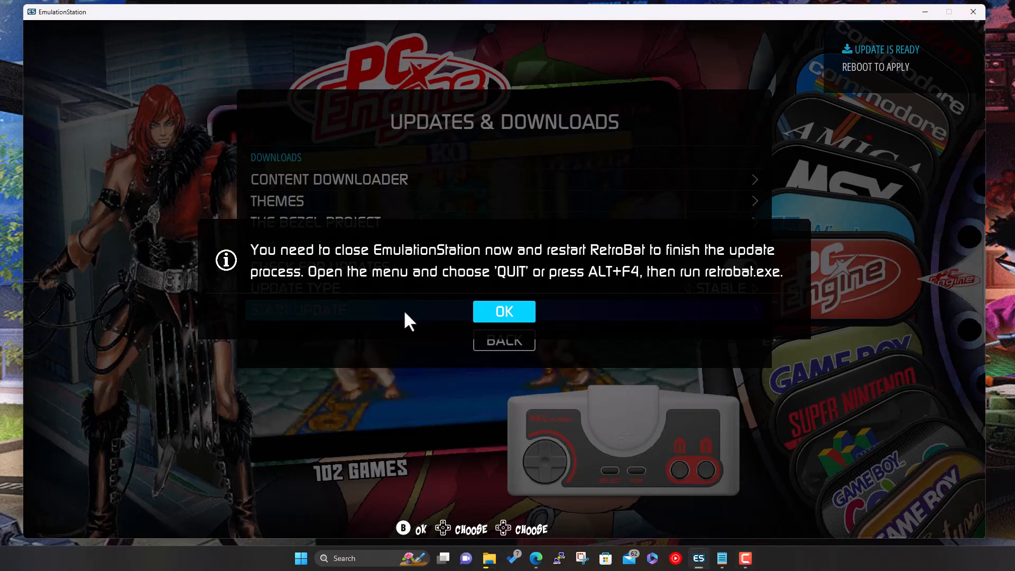
Acknowledge the restart-required notice and close EmulationStation to finish the update.
{"action": "left_click", "coordinate": [503, 311]}
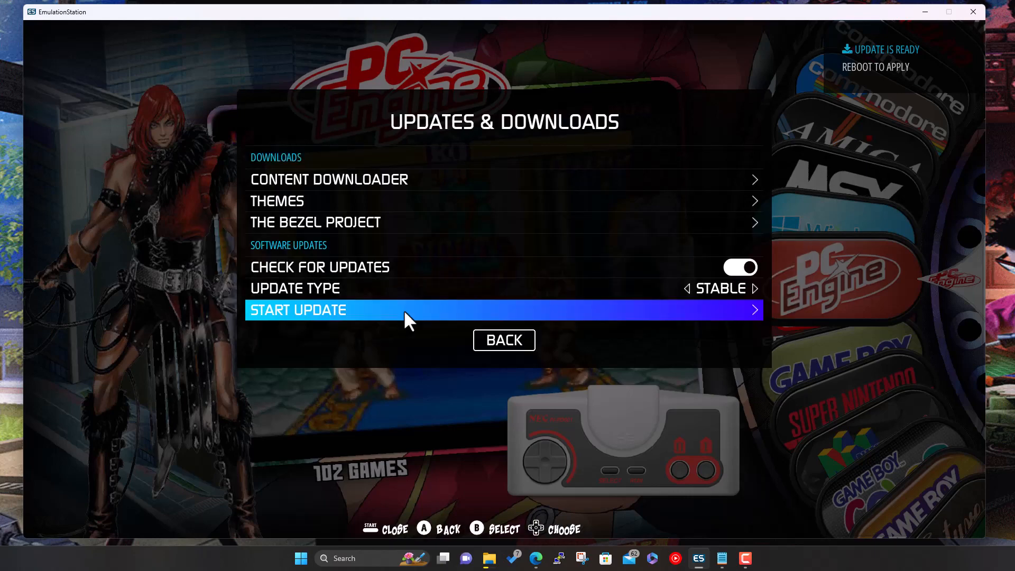
{"action": "left_click", "coordinate": [503, 340]}
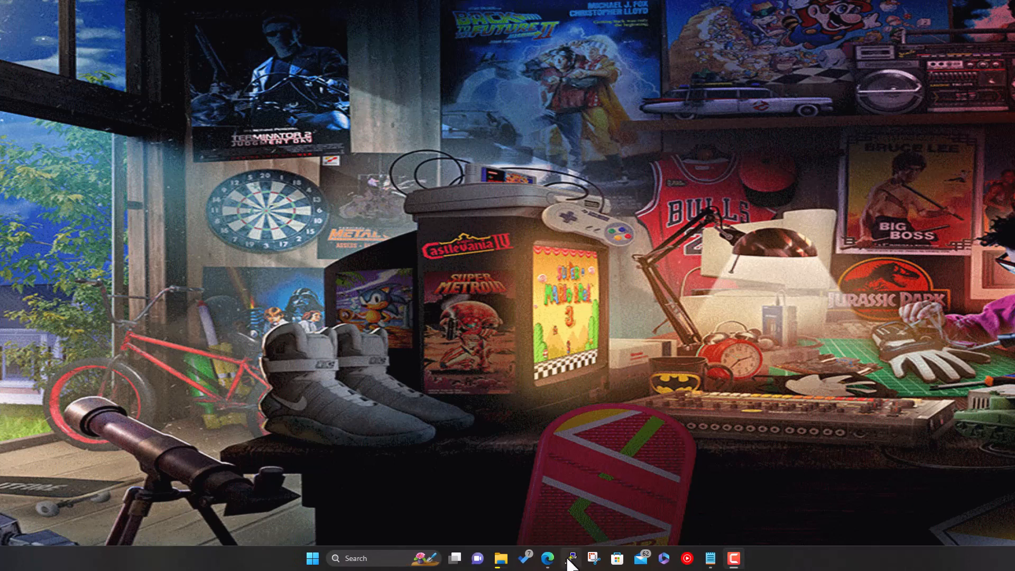
Browse File Explorer to Storage space (X:) > Builds > RetroBat.
{"action": "right_click", "coordinate": [501, 559]}
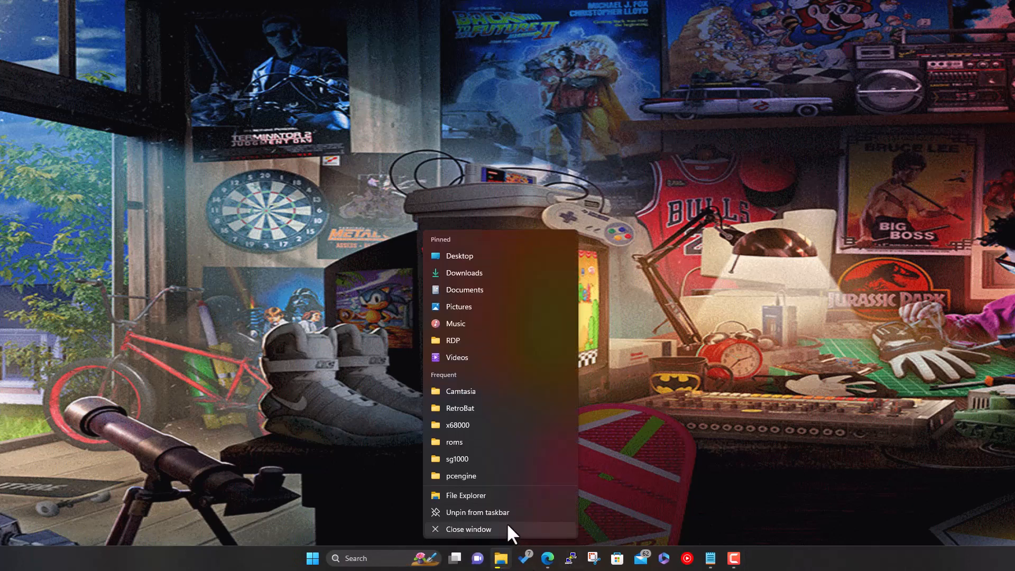
{"action": "left_click", "coordinate": [466, 495]}
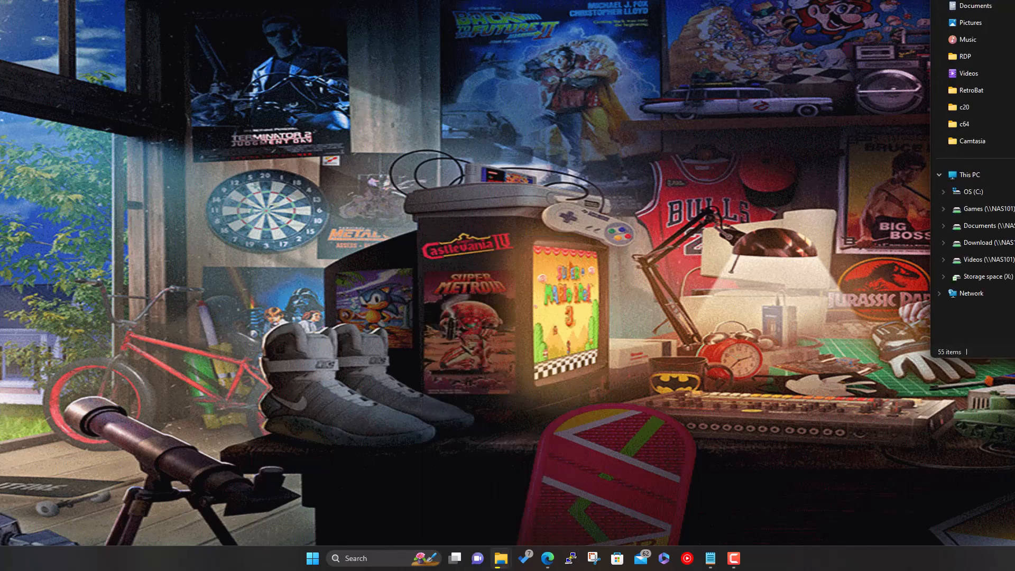
{"action": "left_click", "coordinate": [500, 559]}
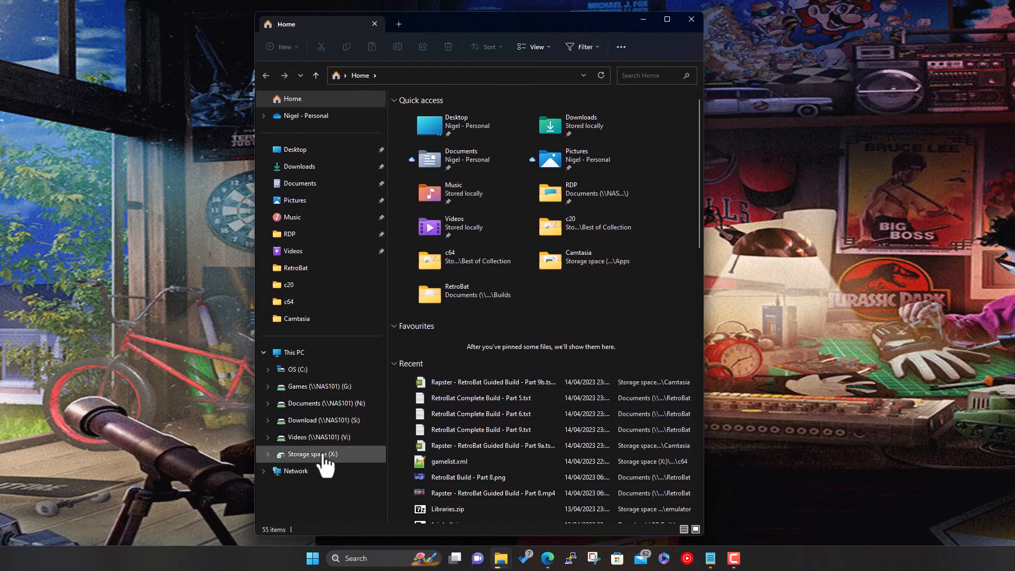
{"action": "left_click", "coordinate": [315, 453]}
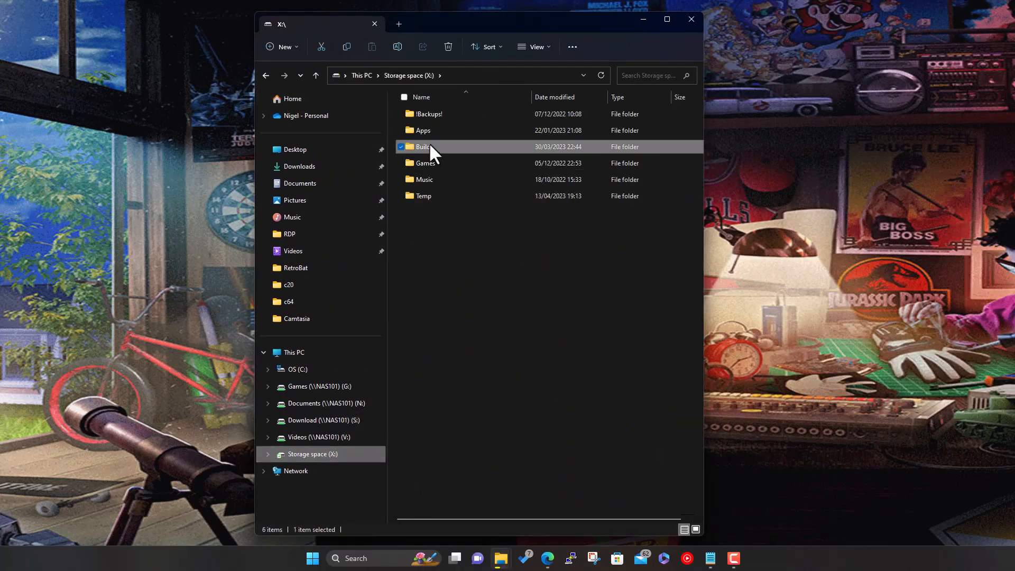
{"action": "double_click", "coordinate": [425, 146]}
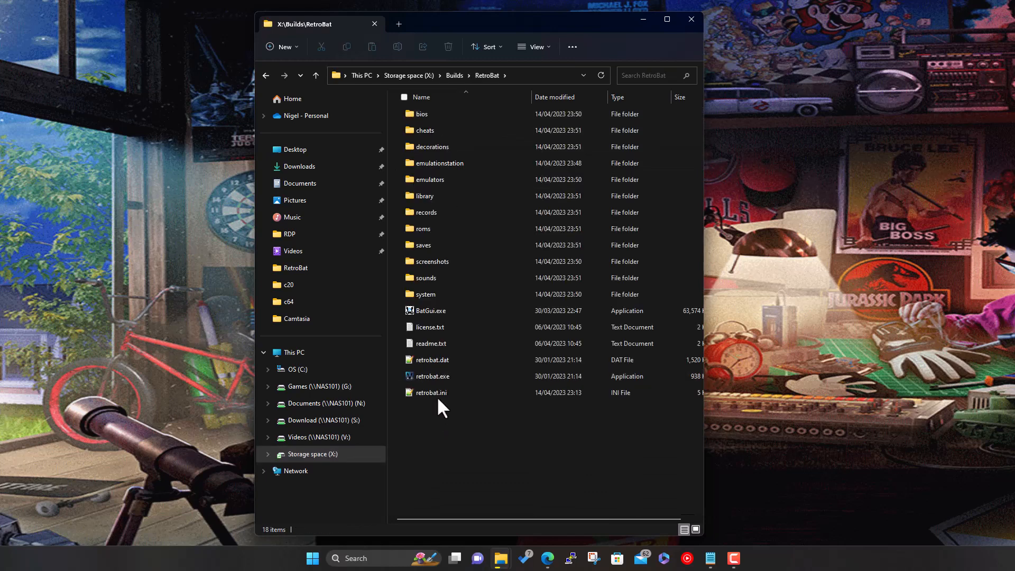
Launch retrobat.exe and view the main menu reporting RetroBat 5.2.0 stable.
{"action": "left_click", "coordinate": [431, 376]}
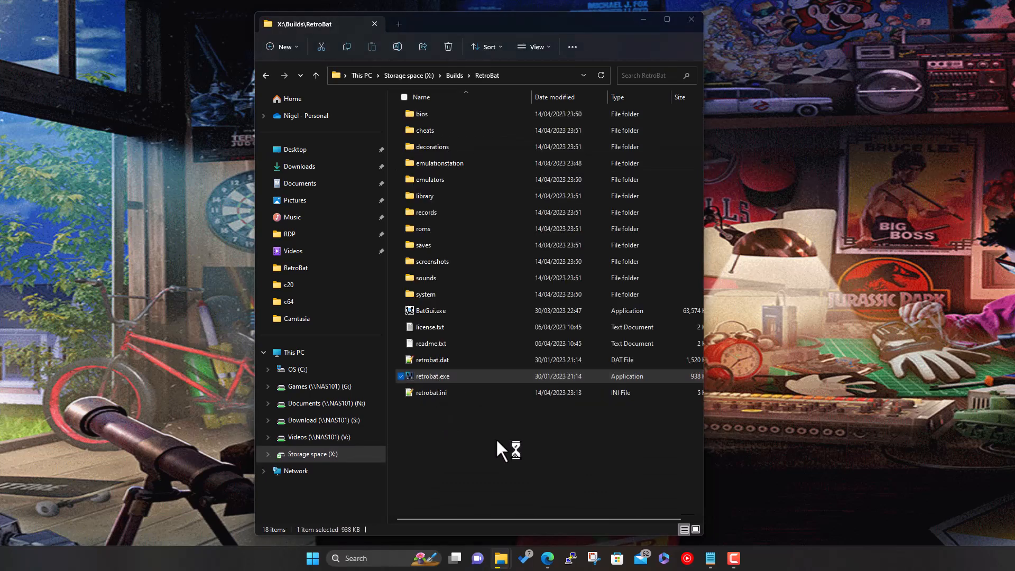
{"action": "double_click", "coordinate": [431, 376]}
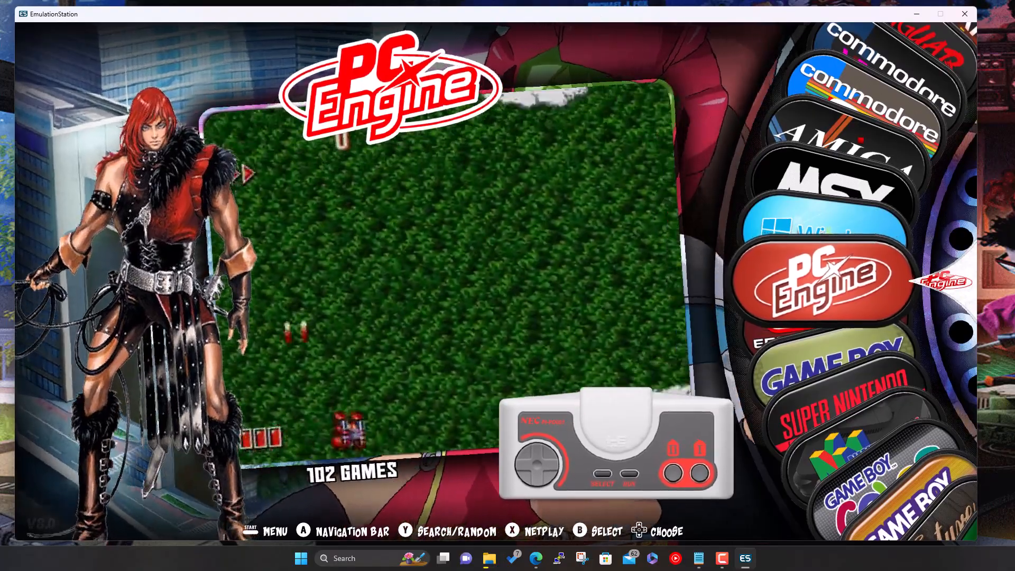
{"action": "scroll", "scroll_direction": "up", "scroll_amount": 3}
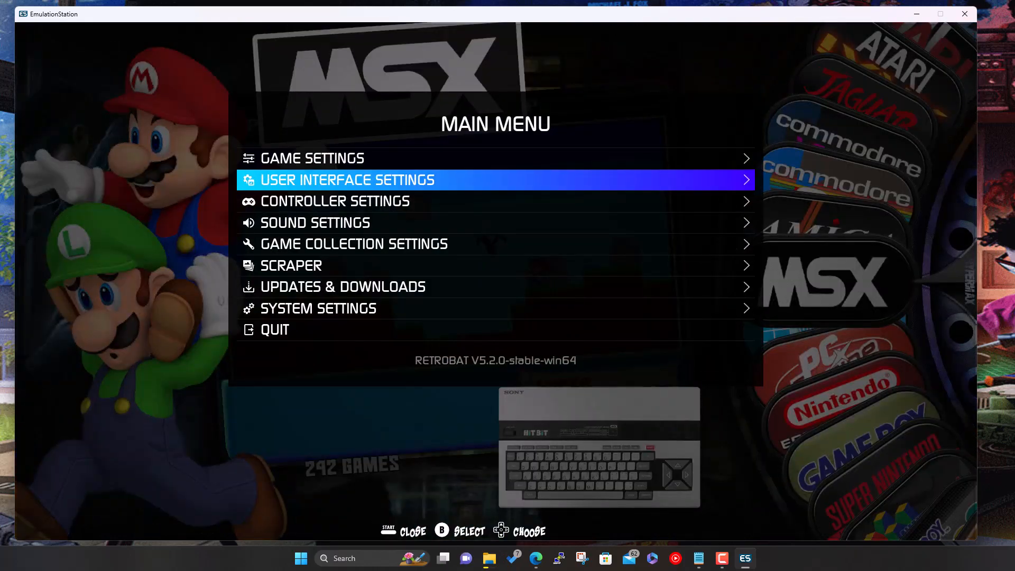
{"action": "key", "text": "Down"}
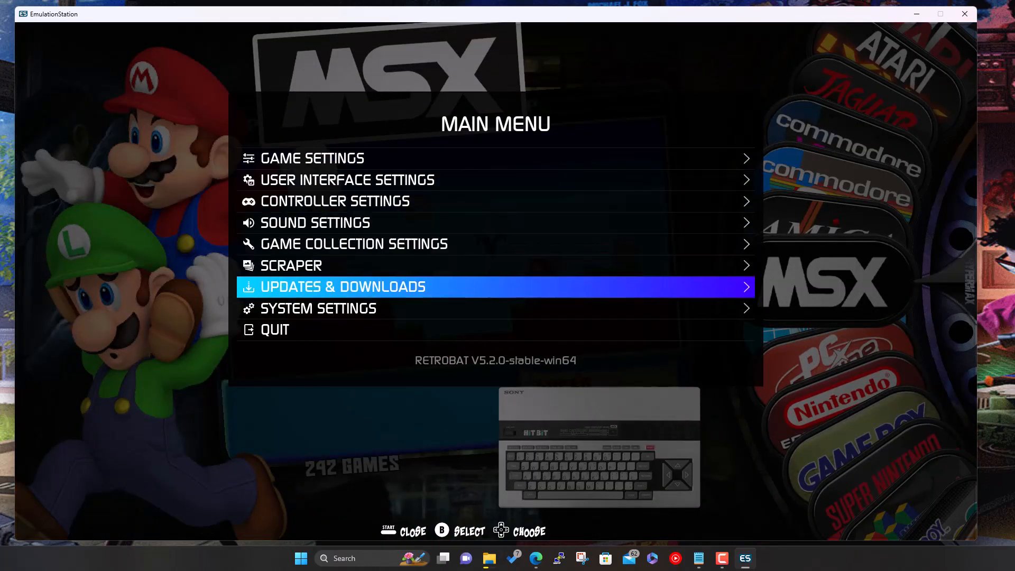
{"action": "mouse_move", "coordinate": [452, 381]}
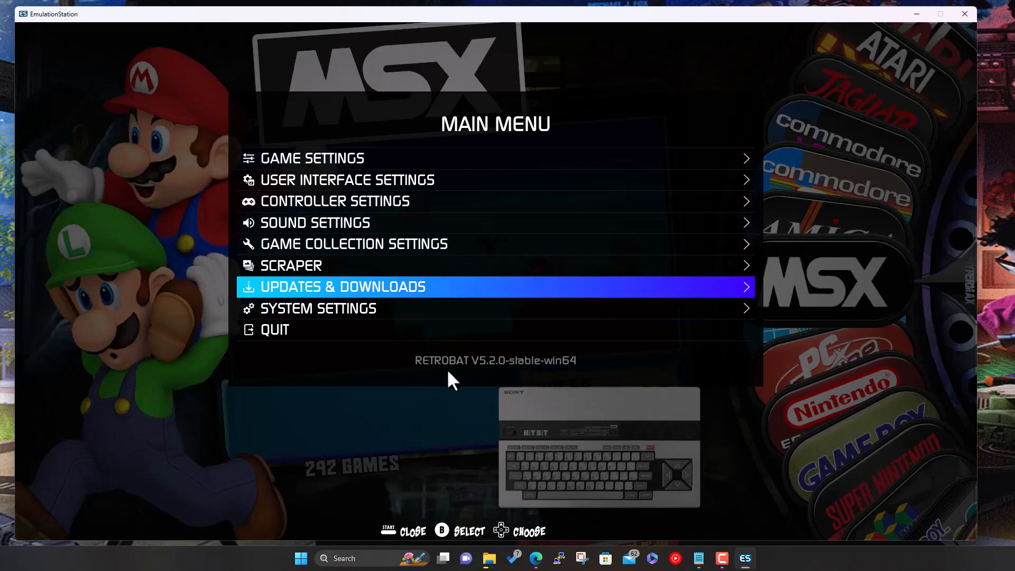
{"action": "mouse_move", "coordinate": [123, 191]}
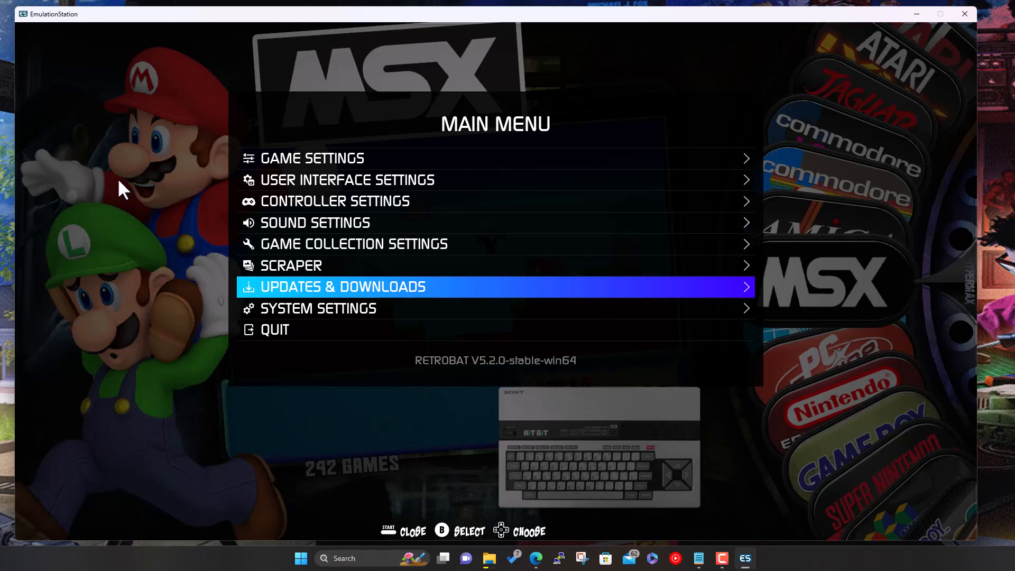
{"action": "mouse_move", "coordinate": [411, 368]}
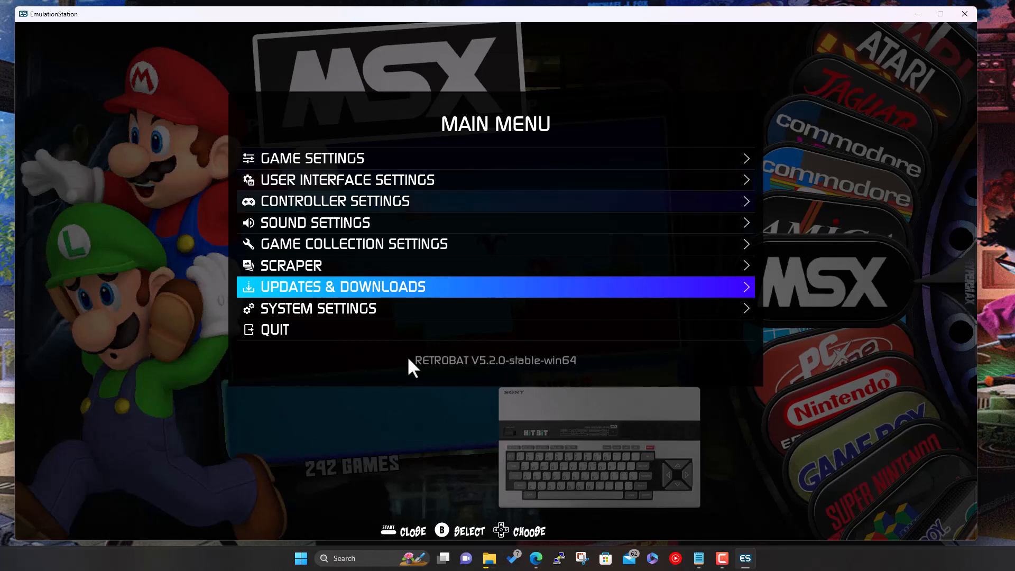
Search Google UK for 'retrobat' in Edge.
{"action": "right_click", "coordinate": [536, 558]}
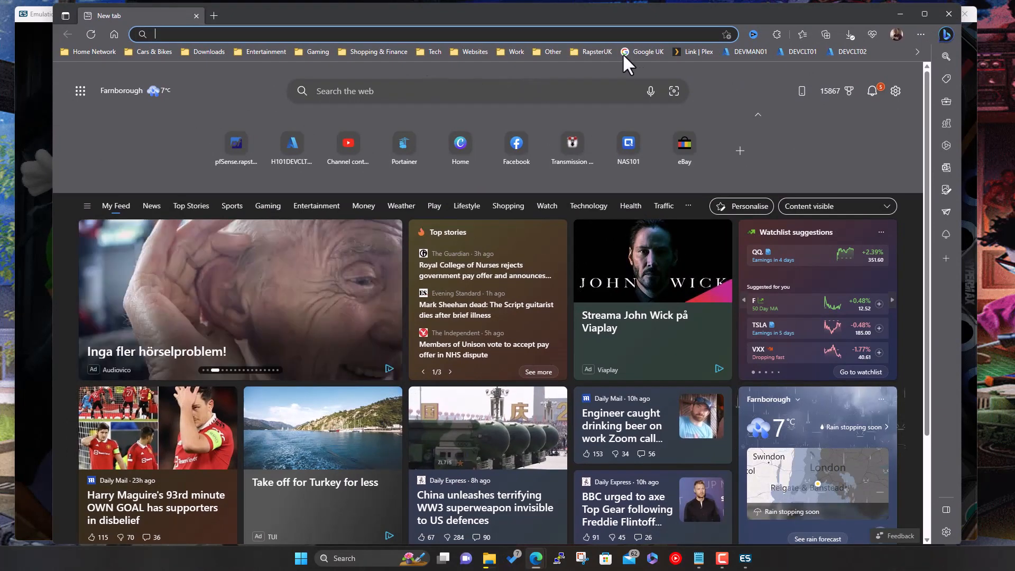
{"action": "left_click", "coordinate": [642, 52]}
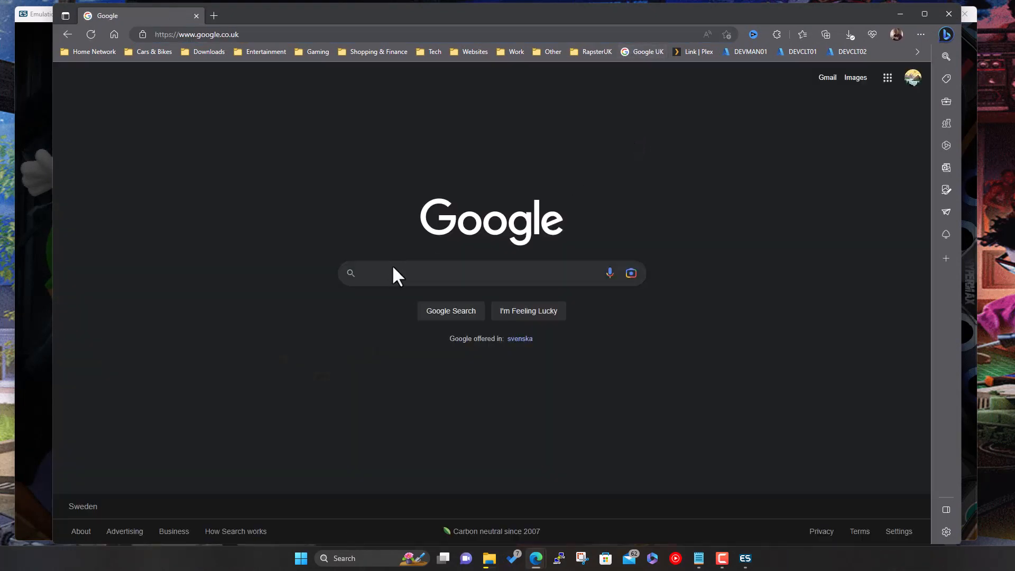
{"action": "type", "text": "rwe"}
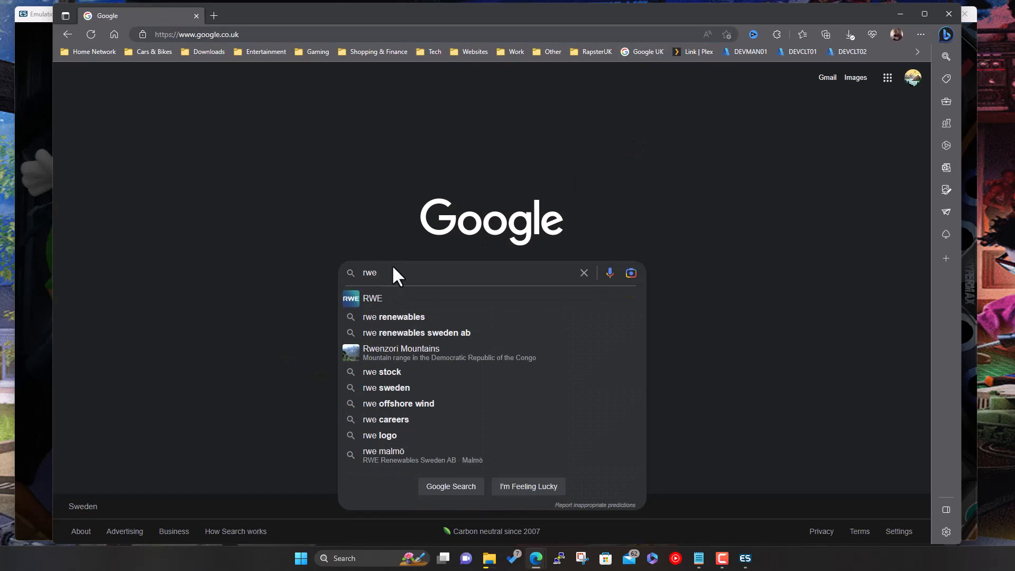
{"action": "type", "text": "retrobat"}
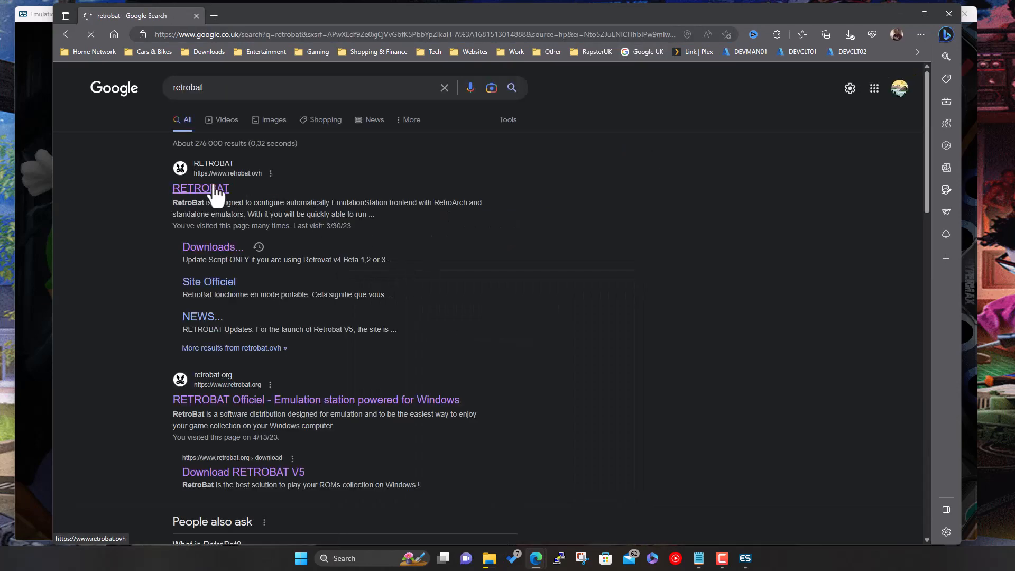
Reach retrobat.org via the old retrobat.ovh site and show its changelog page.
{"action": "left_click", "coordinate": [200, 188]}
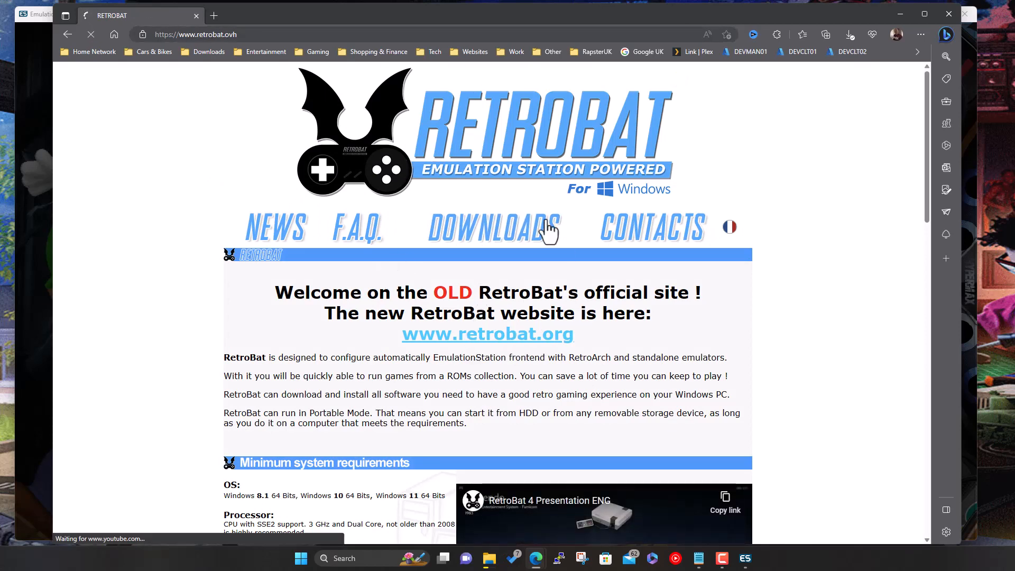
{"action": "left_click", "coordinate": [486, 333]}
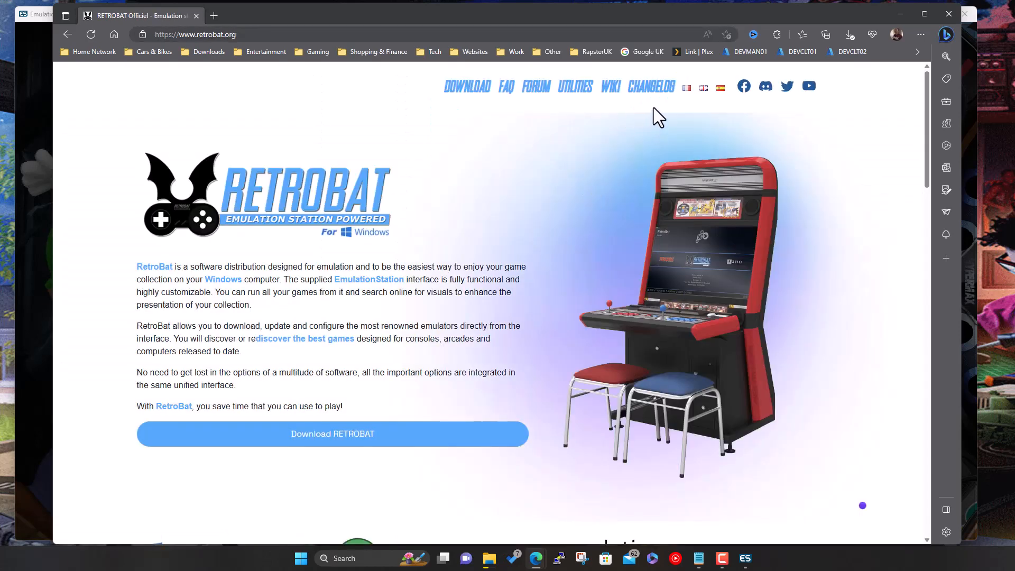
{"action": "left_click", "coordinate": [651, 86]}
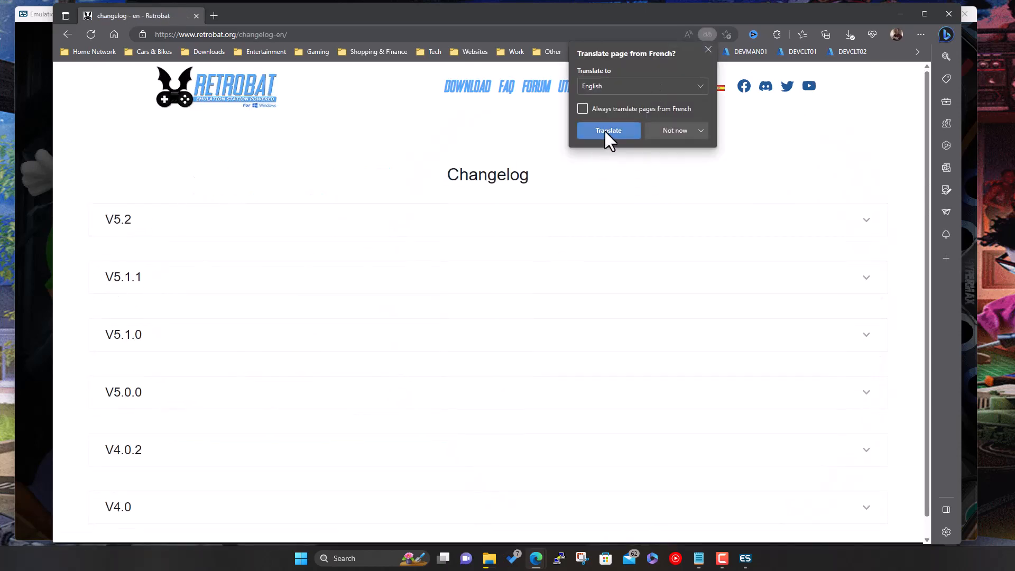
{"action": "left_click", "coordinate": [607, 130]}
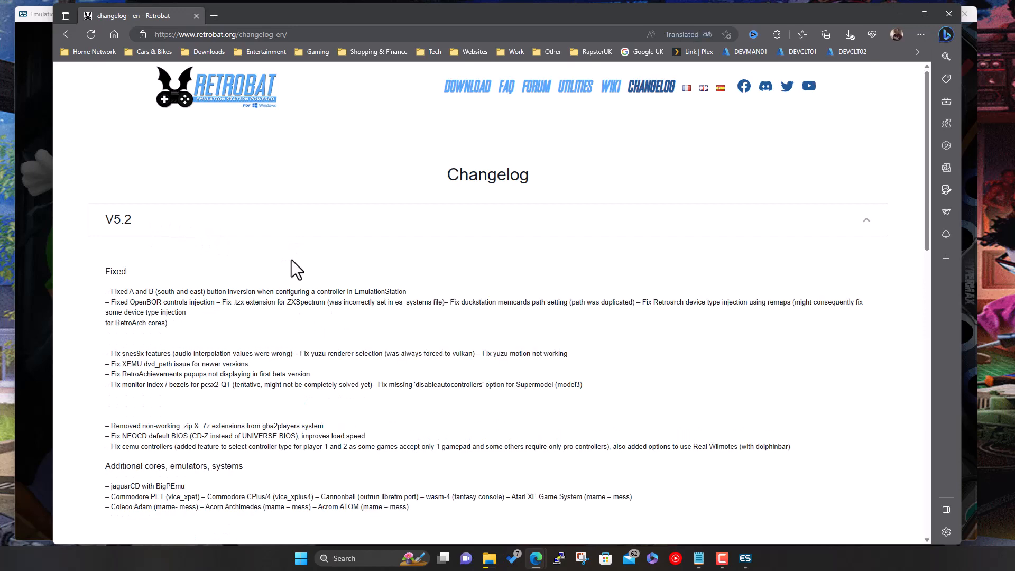
{"action": "scroll", "scroll_direction": "down", "scroll_amount": 3}
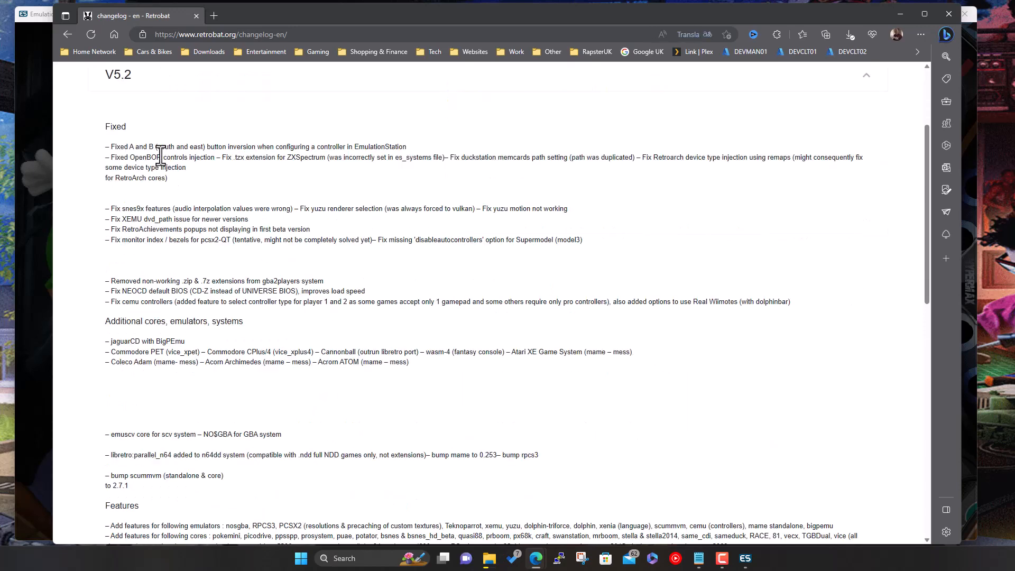
{"action": "mouse_move", "coordinate": [523, 131]}
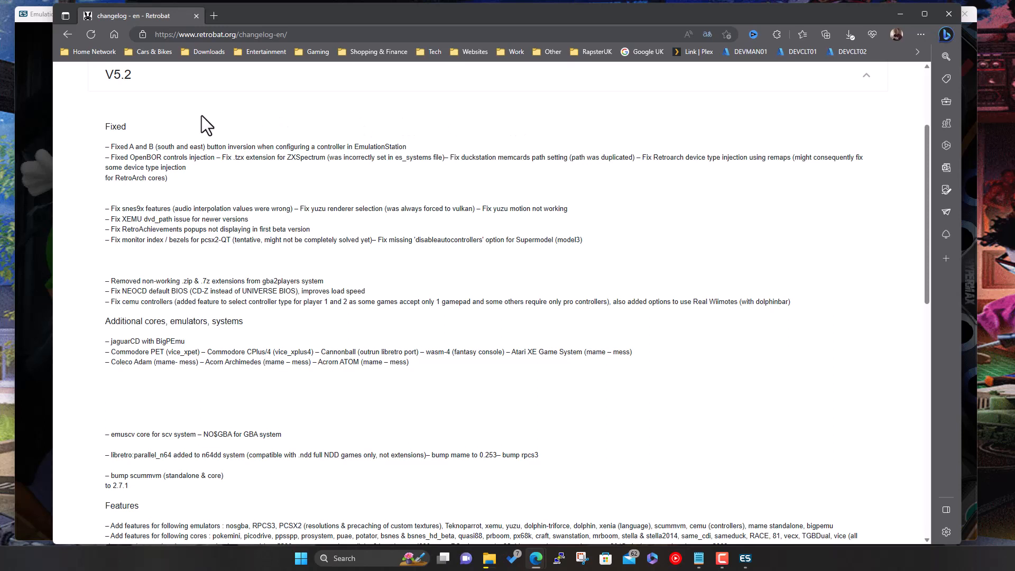
{"action": "mouse_move", "coordinate": [181, 134]}
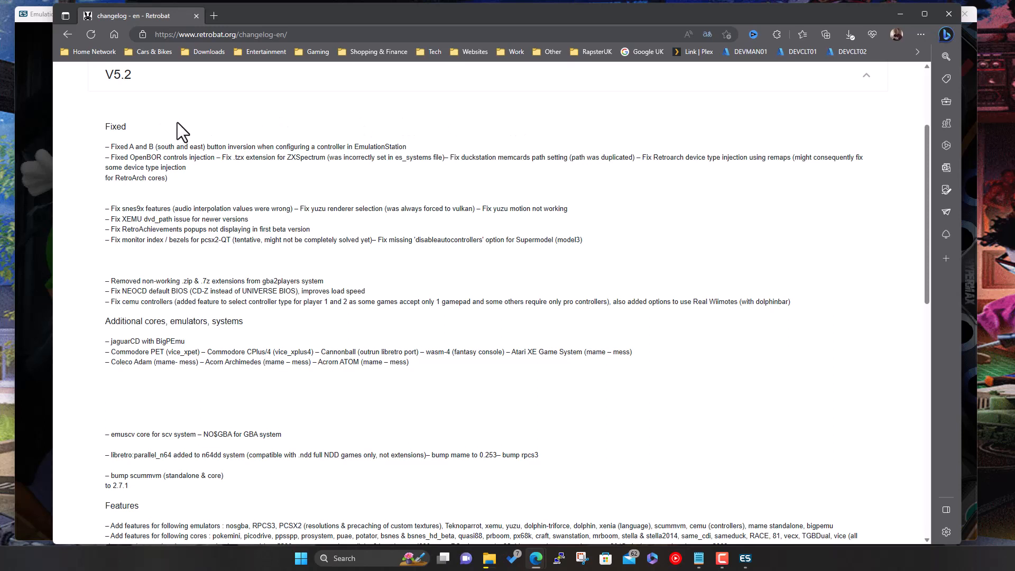
{"action": "mouse_move", "coordinate": [163, 135]}
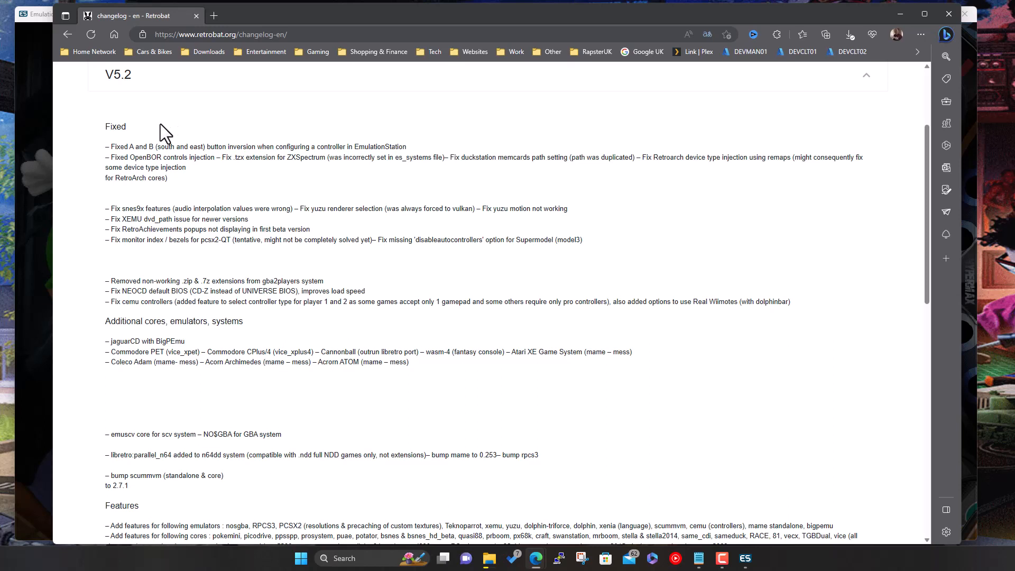
{"action": "mouse_move", "coordinate": [222, 232]}
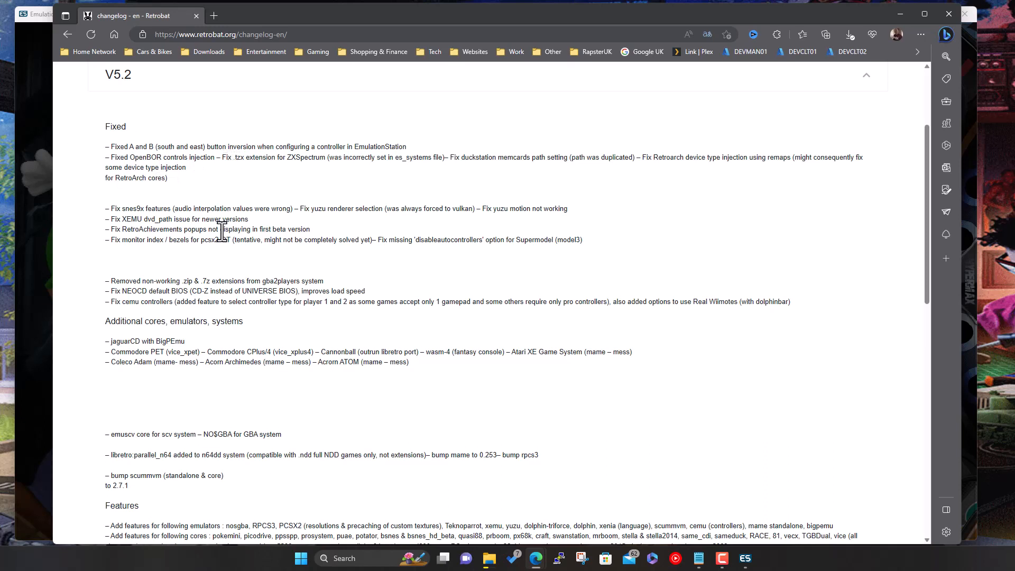
{"action": "mouse_move", "coordinate": [160, 227]}
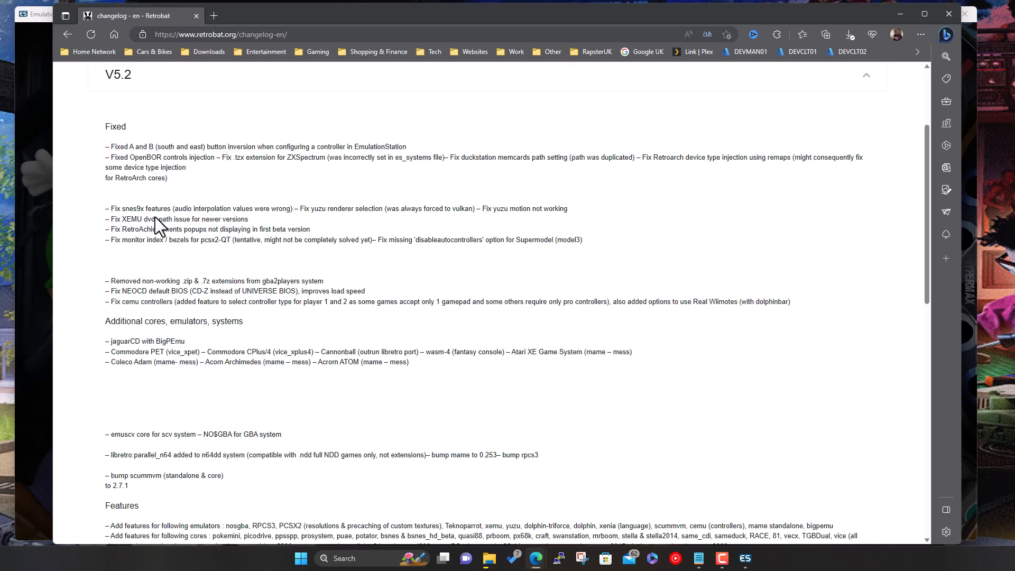
{"action": "mouse_move", "coordinate": [244, 278]}
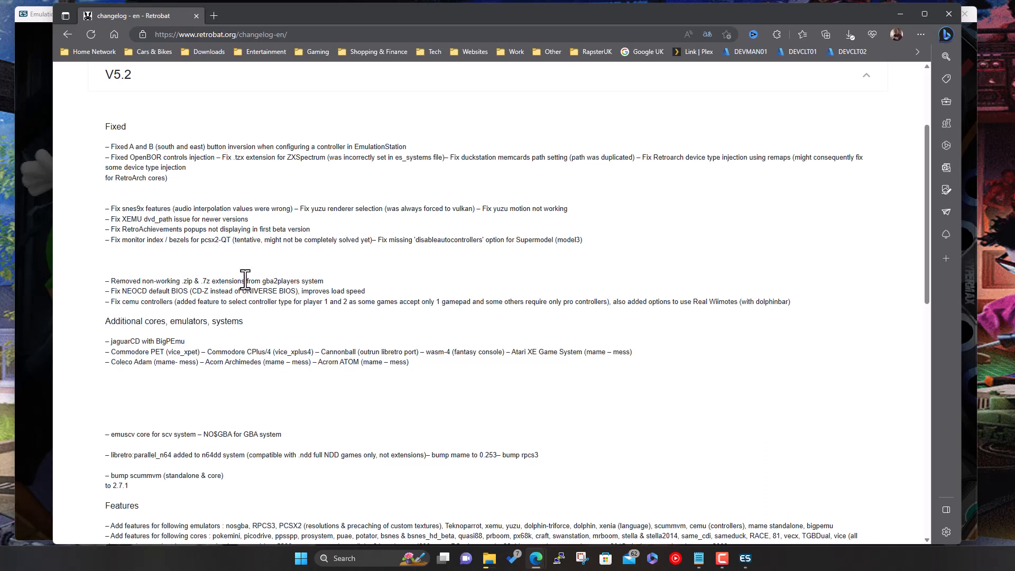
{"action": "mouse_move", "coordinate": [117, 296]}
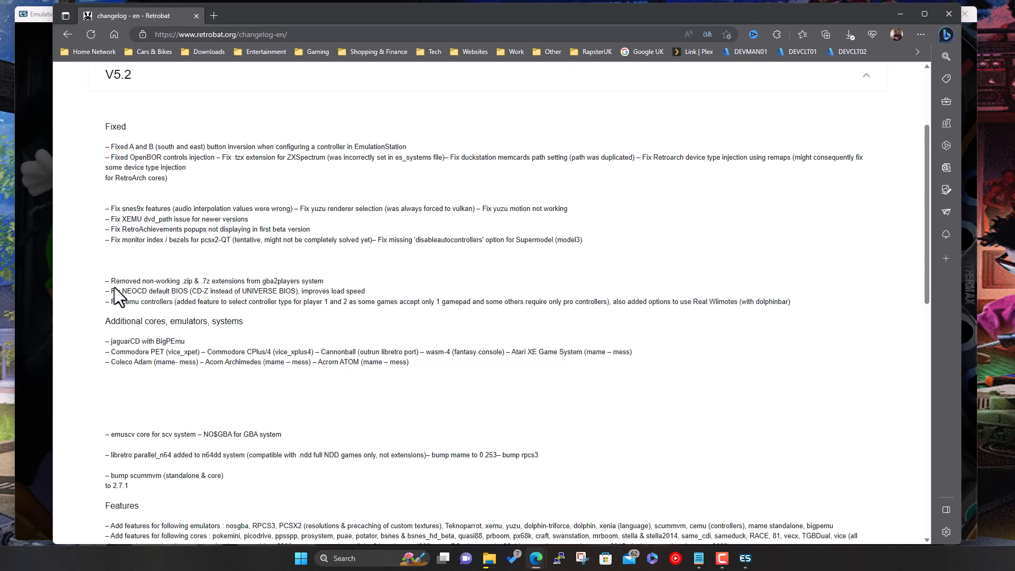
{"action": "mouse_move", "coordinate": [179, 348]}
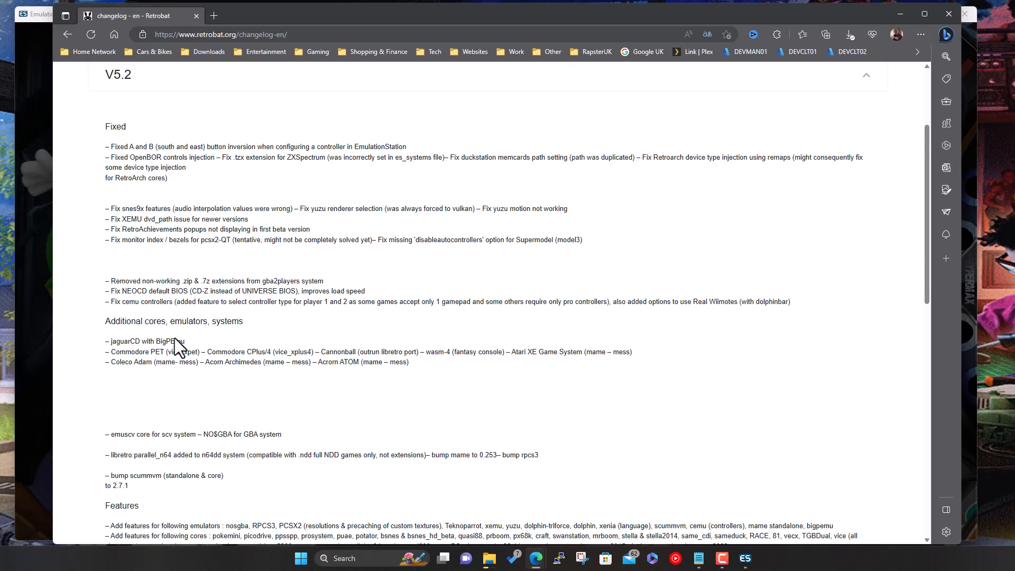
{"action": "mouse_move", "coordinate": [182, 324]}
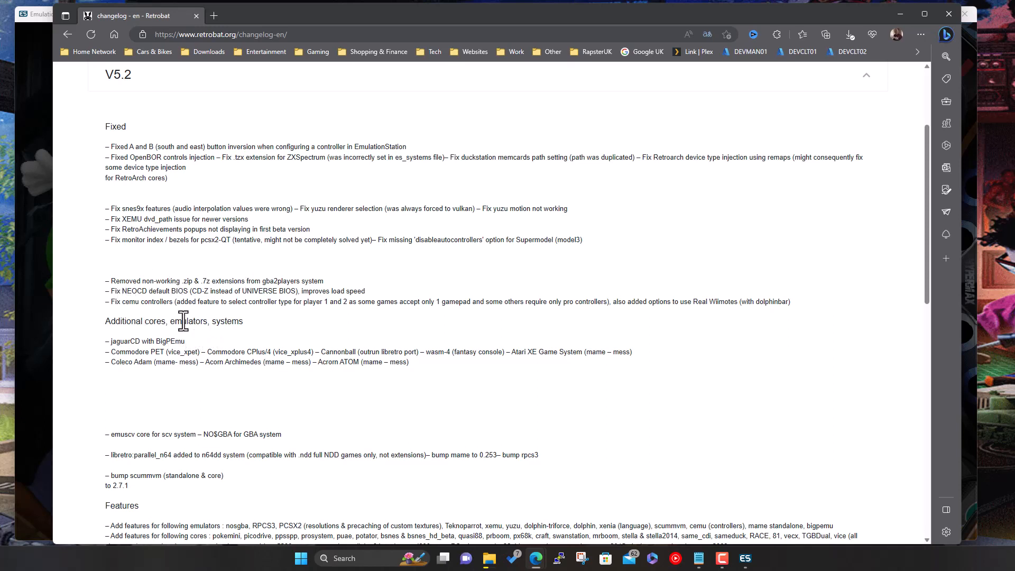
{"action": "mouse_move", "coordinate": [142, 341]}
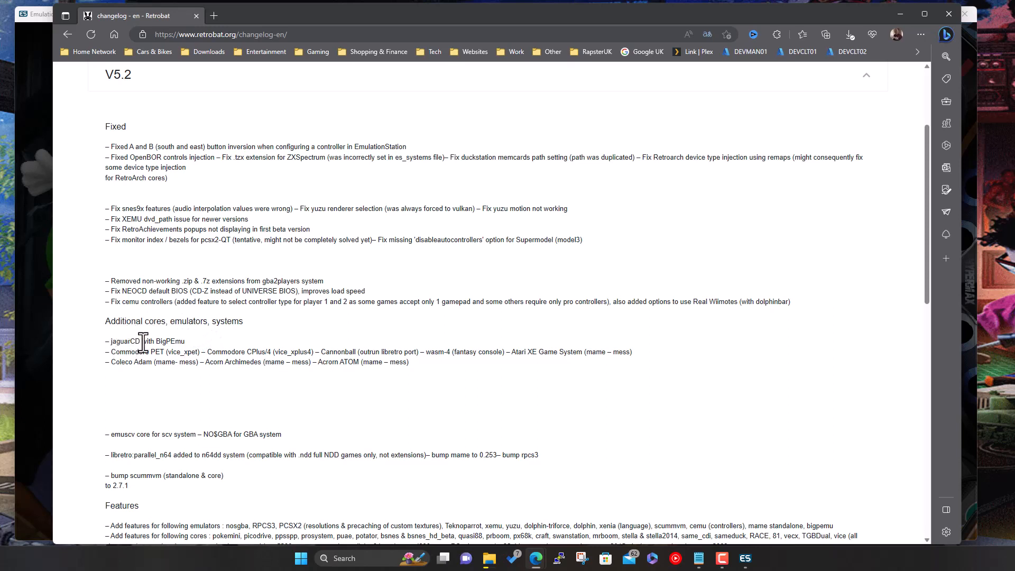
{"action": "mouse_move", "coordinate": [255, 336]}
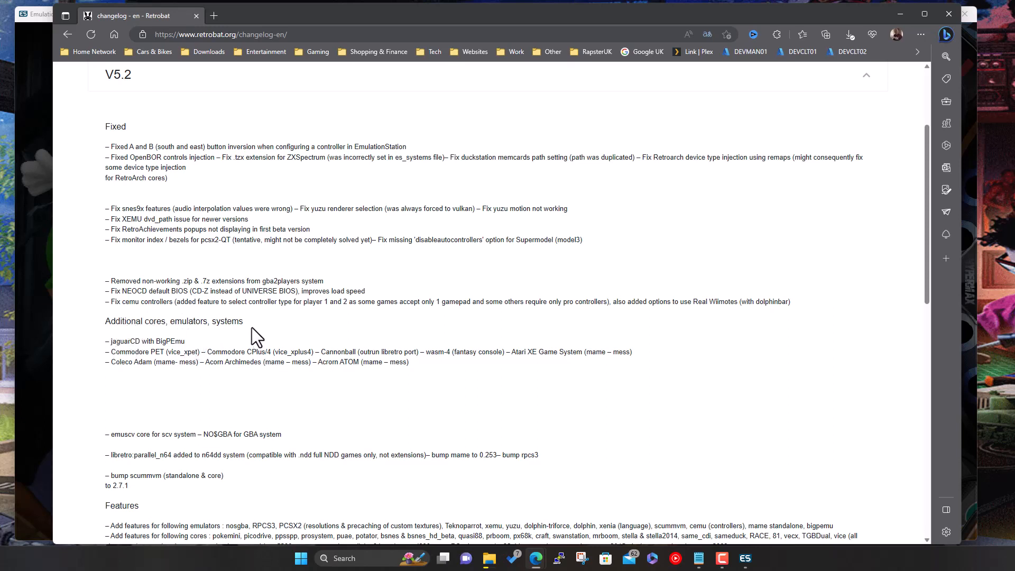
{"action": "mouse_move", "coordinate": [262, 347]}
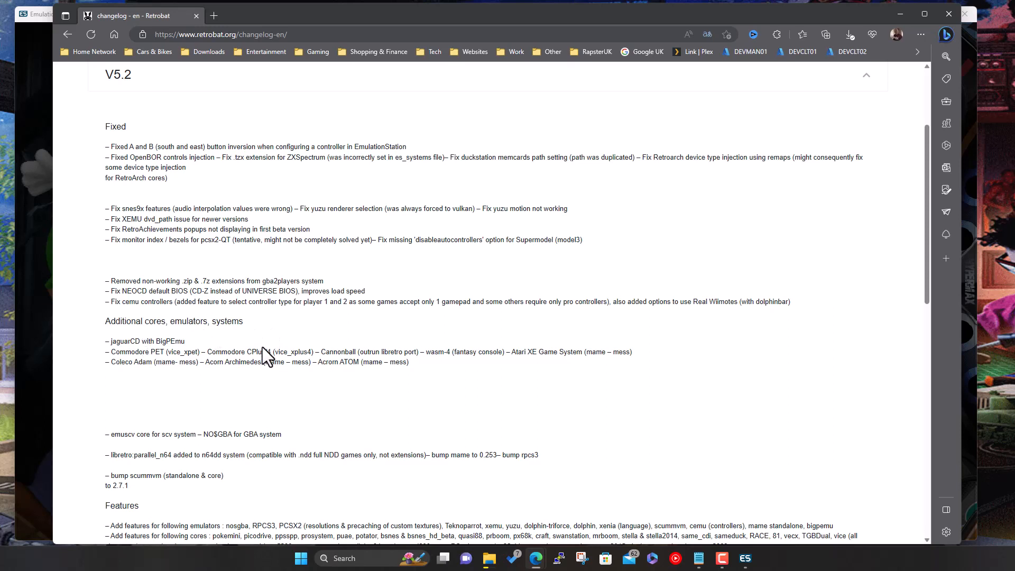
{"action": "mouse_move", "coordinate": [359, 350]}
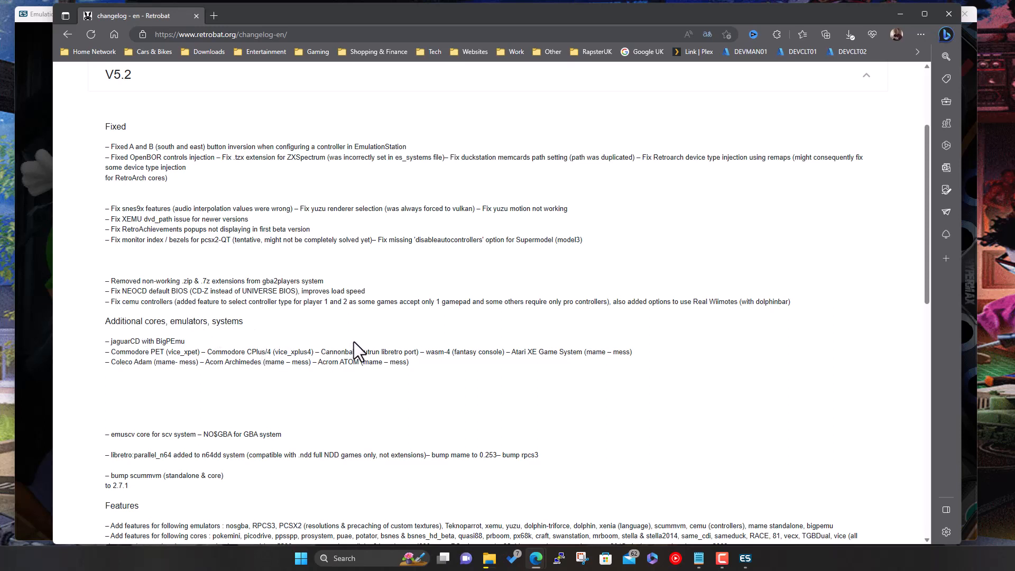
{"action": "mouse_move", "coordinate": [183, 363]}
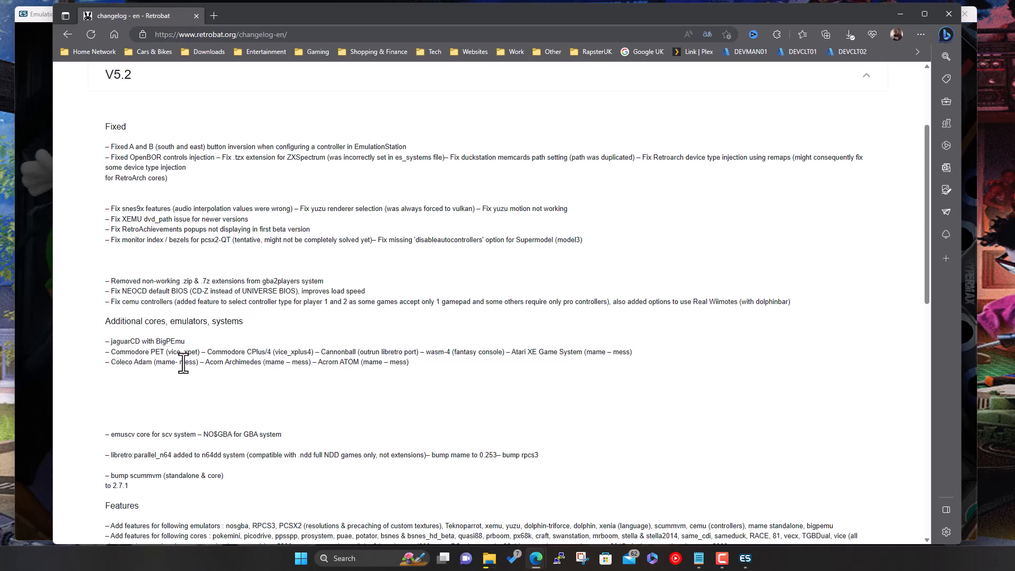
{"action": "mouse_move", "coordinate": [366, 409]}
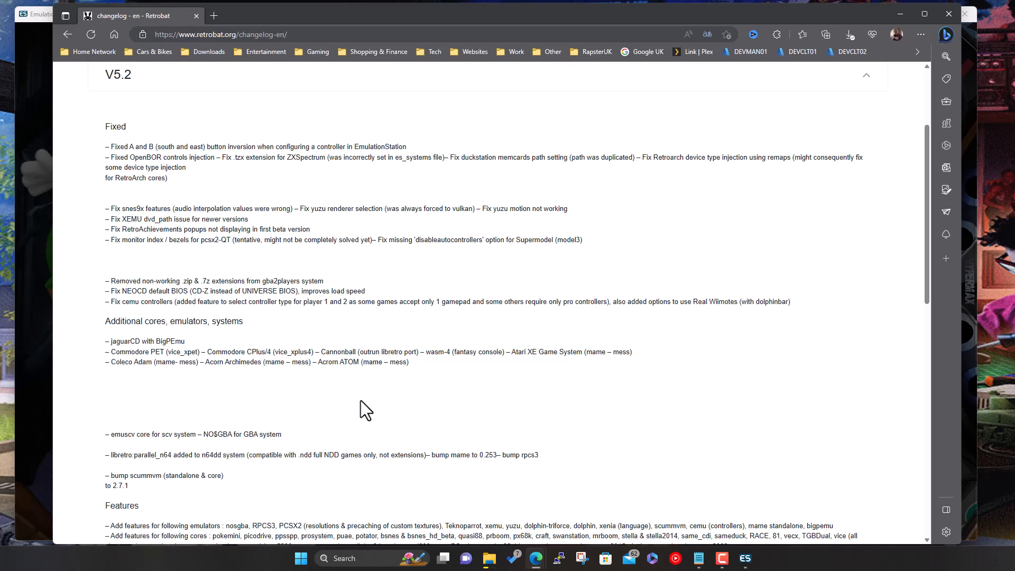
Scroll through the V5.2 Features and Miscellaneous notes down to V5.1.1, then back to the top.
{"action": "scroll", "scroll_direction": "down", "scroll_amount": 3}
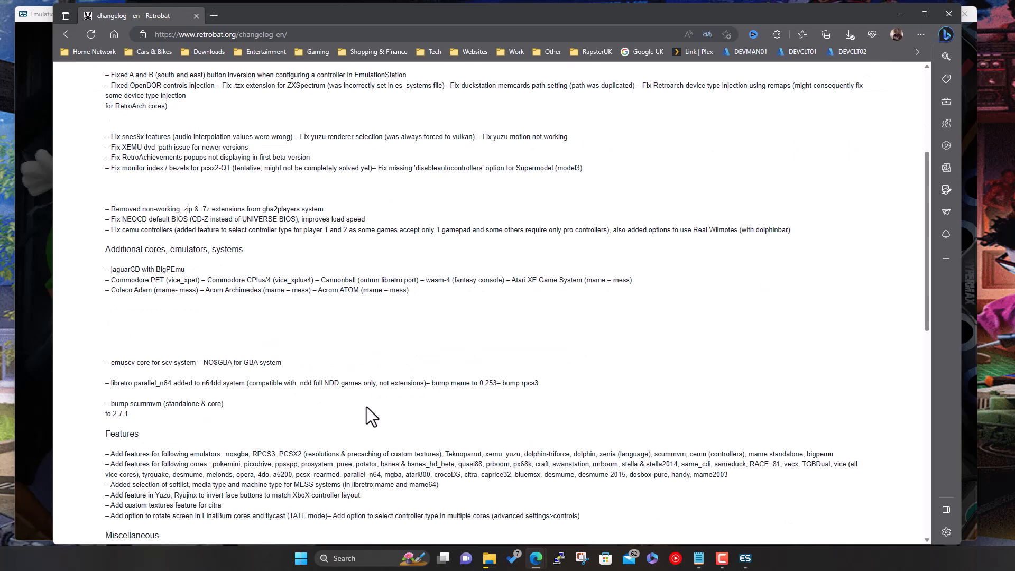
{"action": "scroll", "scroll_direction": "down", "scroll_amount": 3}
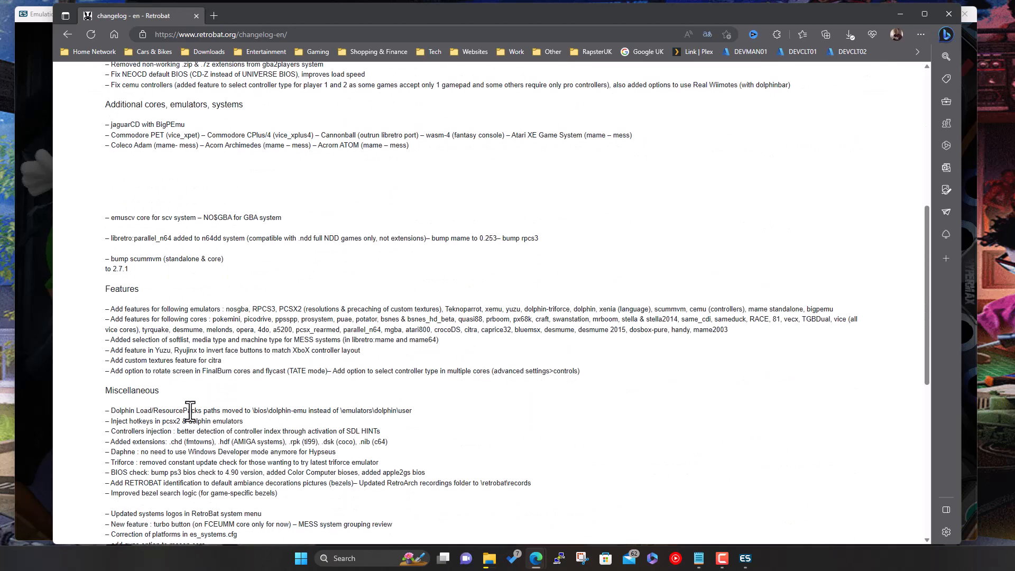
{"action": "mouse_move", "coordinate": [201, 308]}
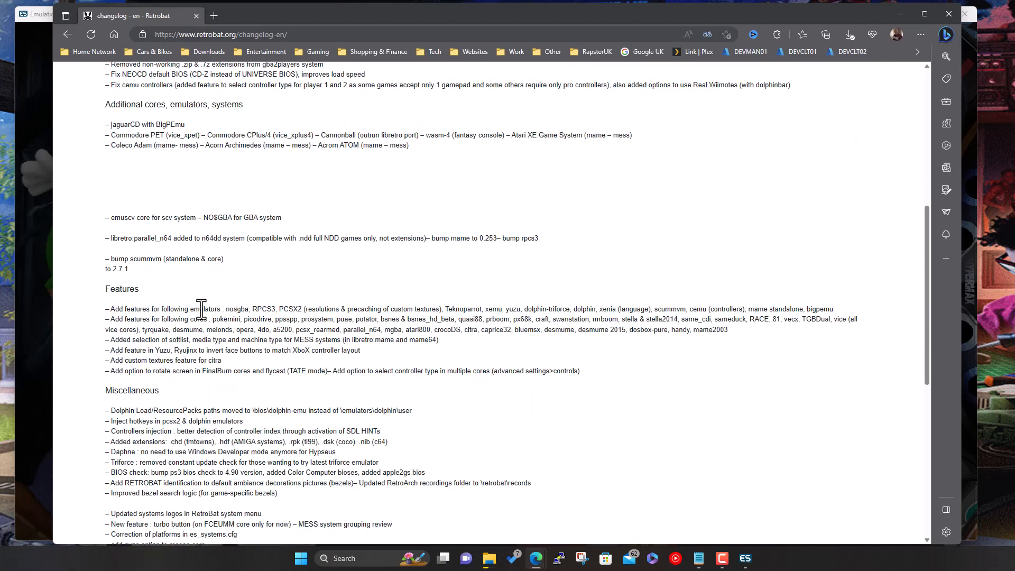
{"action": "mouse_move", "coordinate": [258, 310]}
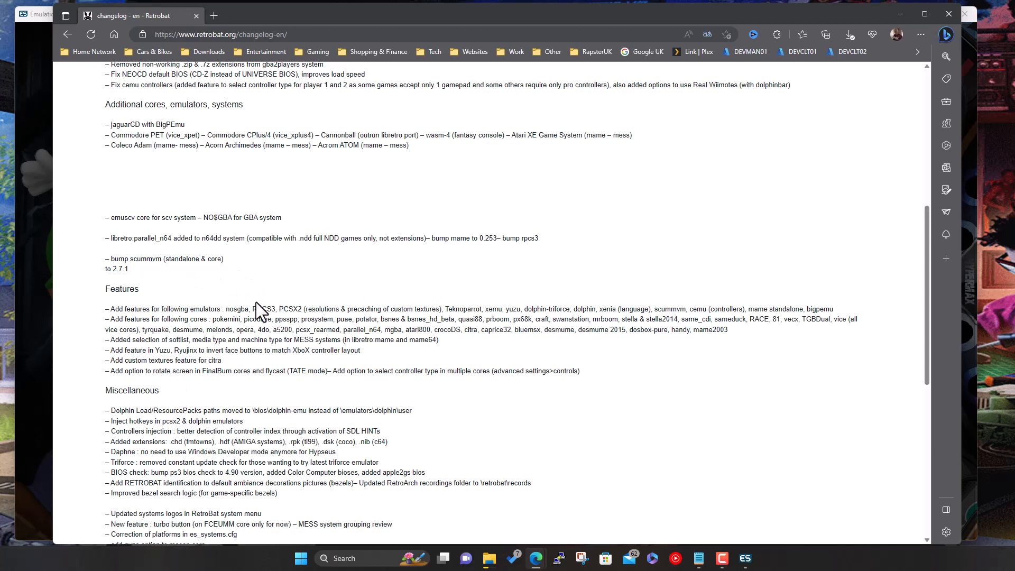
{"action": "scroll", "scroll_direction": "down", "scroll_amount": 3}
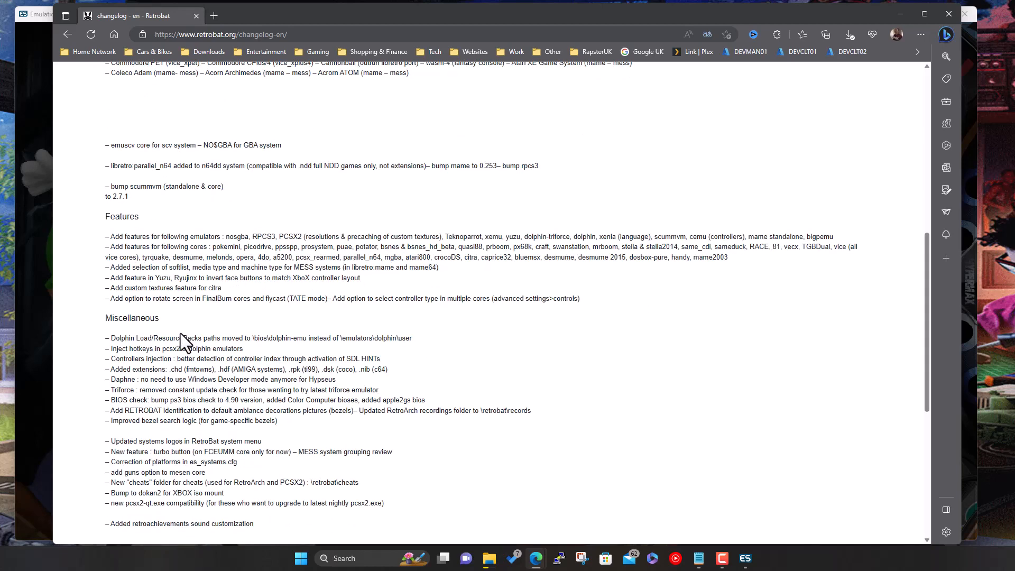
{"action": "mouse_move", "coordinate": [241, 453]}
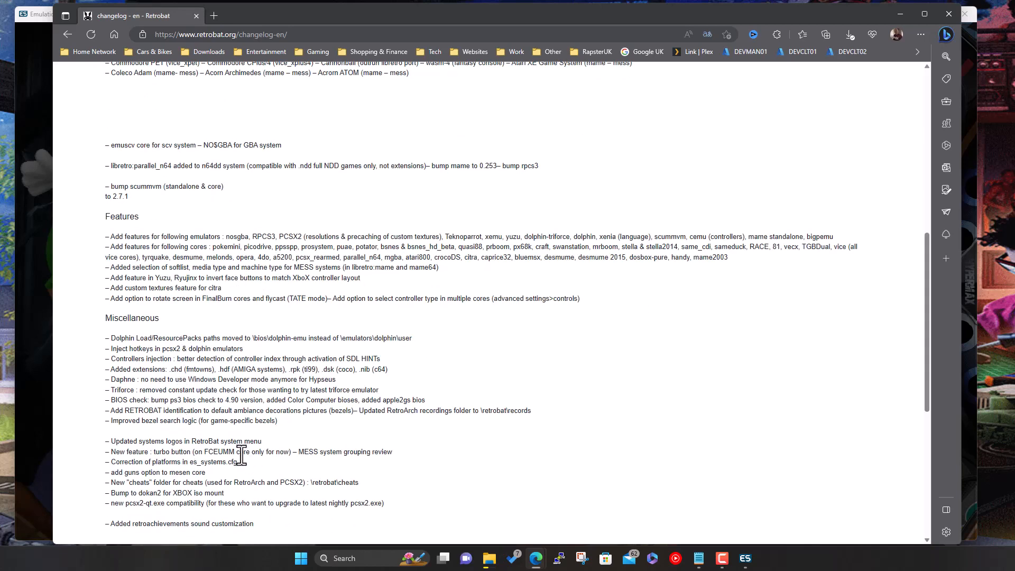
{"action": "scroll", "scroll_direction": "down", "scroll_amount": 3}
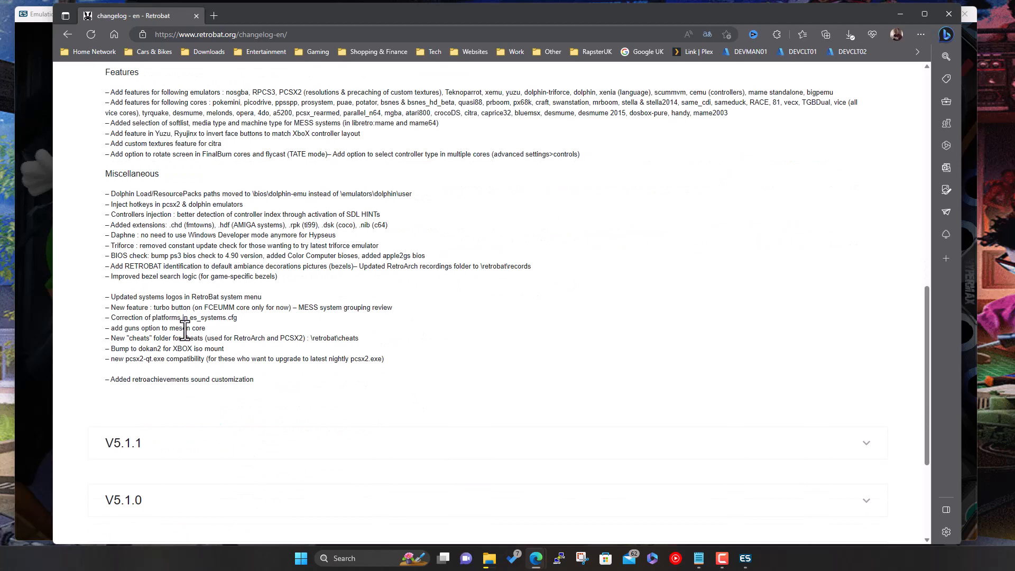
{"action": "scroll", "scroll_direction": "down", "scroll_amount": 3}
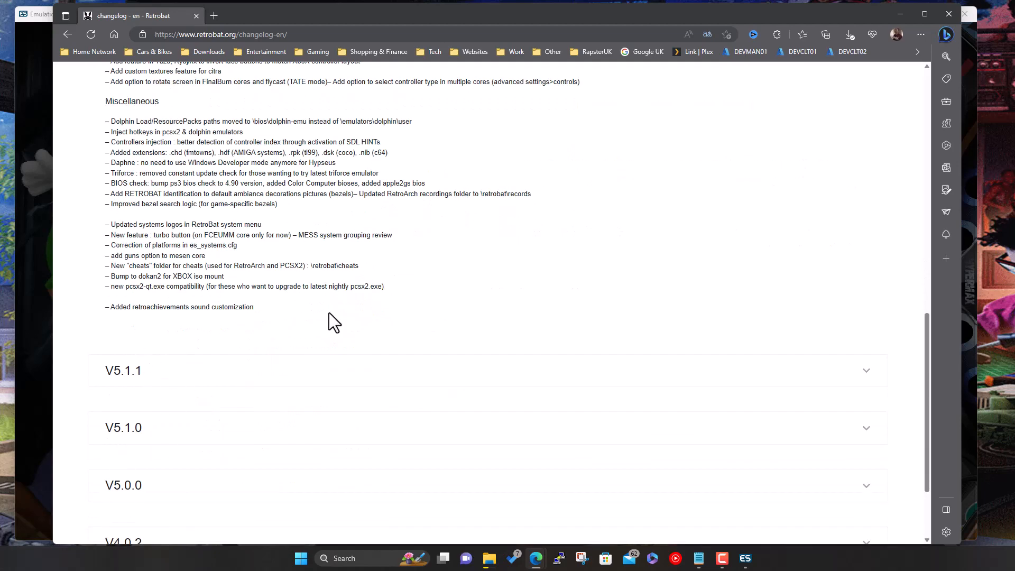
{"action": "scroll", "scroll_direction": "up", "scroll_amount": 3}
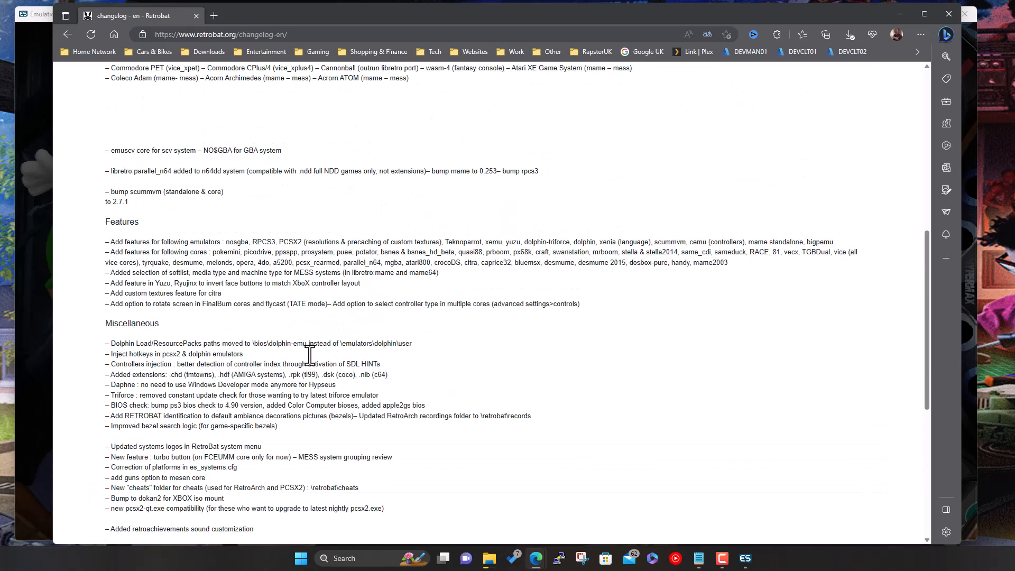
{"action": "scroll", "scroll_direction": "up", "scroll_amount": 3}
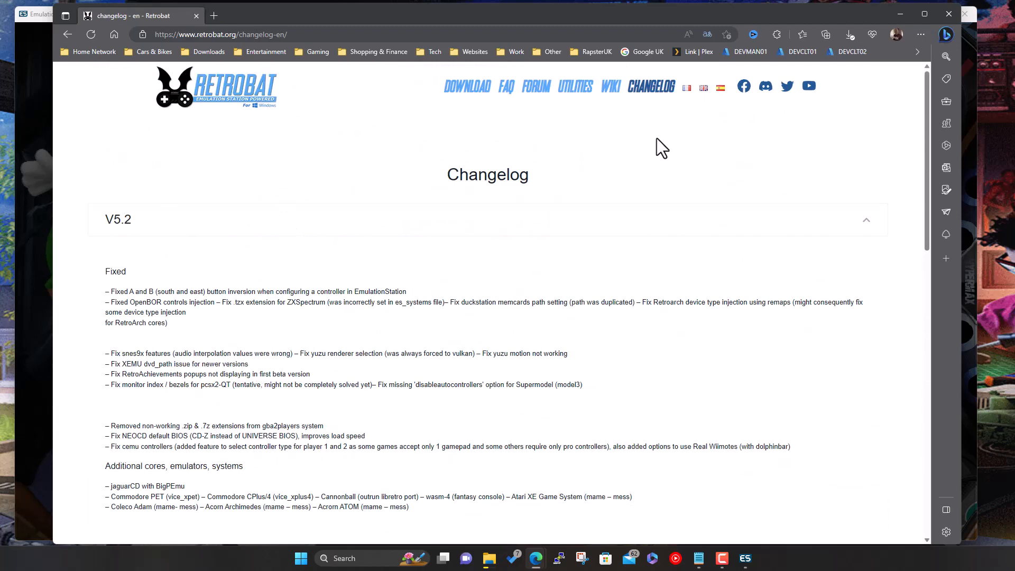
{"action": "mouse_move", "coordinate": [924, 14]}
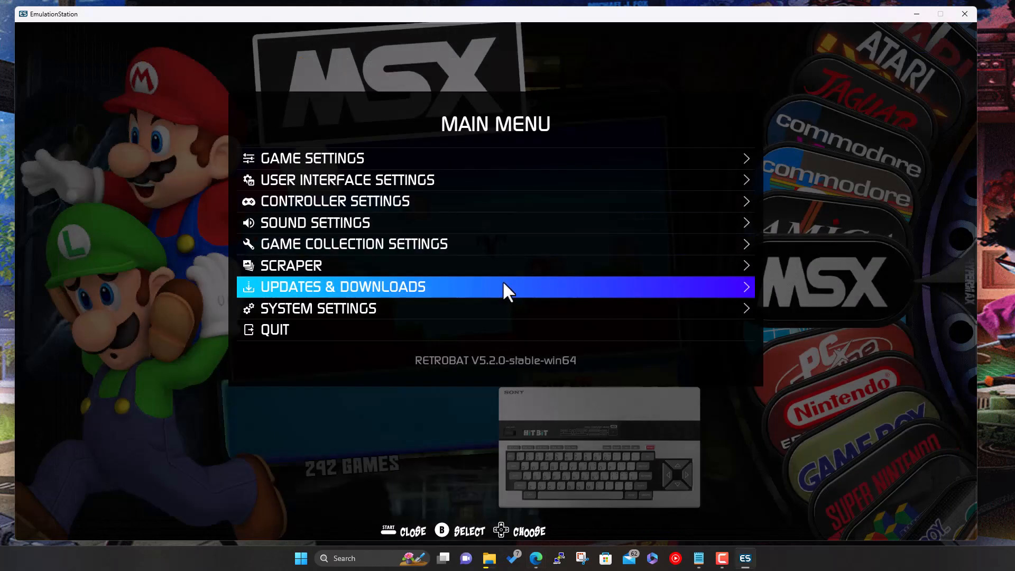
Step through the 5.2.0 main menu entries and close it to return to the MSX system view.
{"action": "key", "text": "Down"}
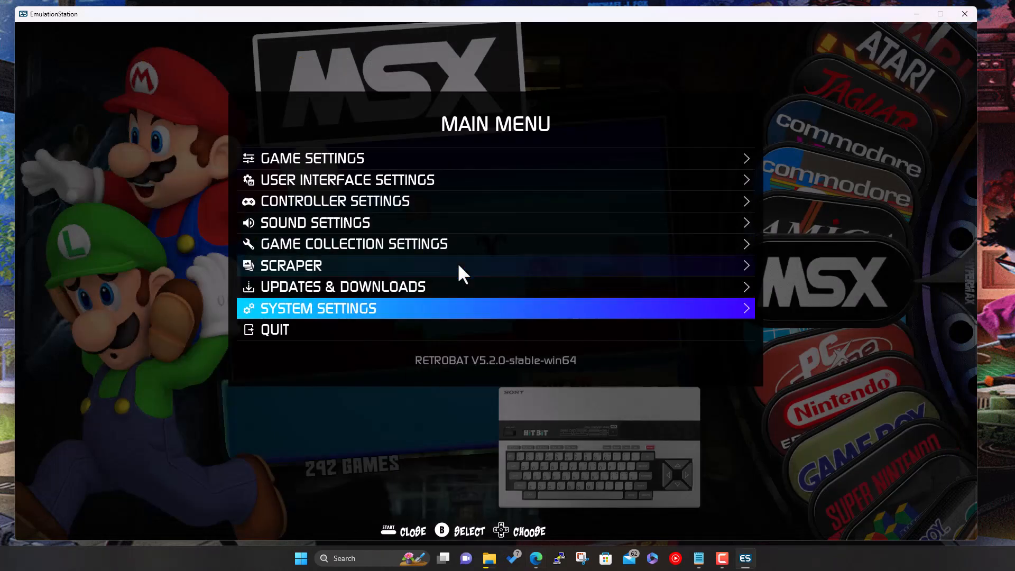
{"action": "key", "text": "Down"}
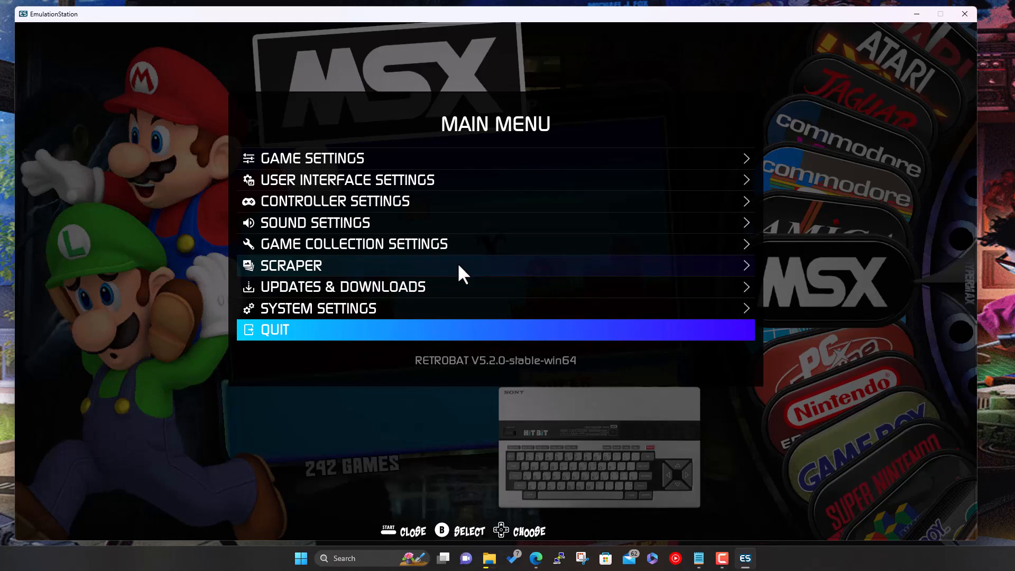
{"action": "key", "text": "up"}
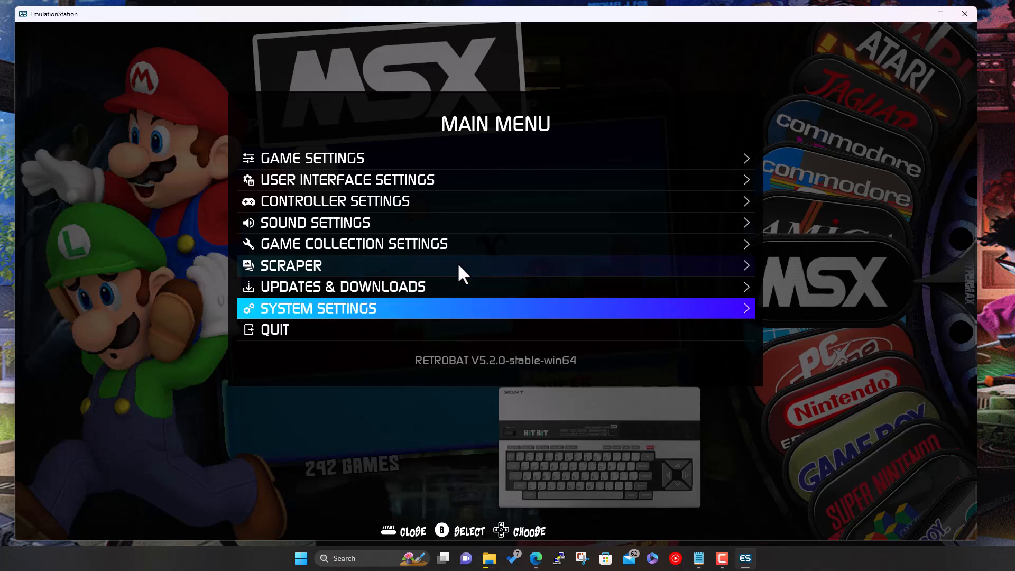
{"action": "key", "text": "up"}
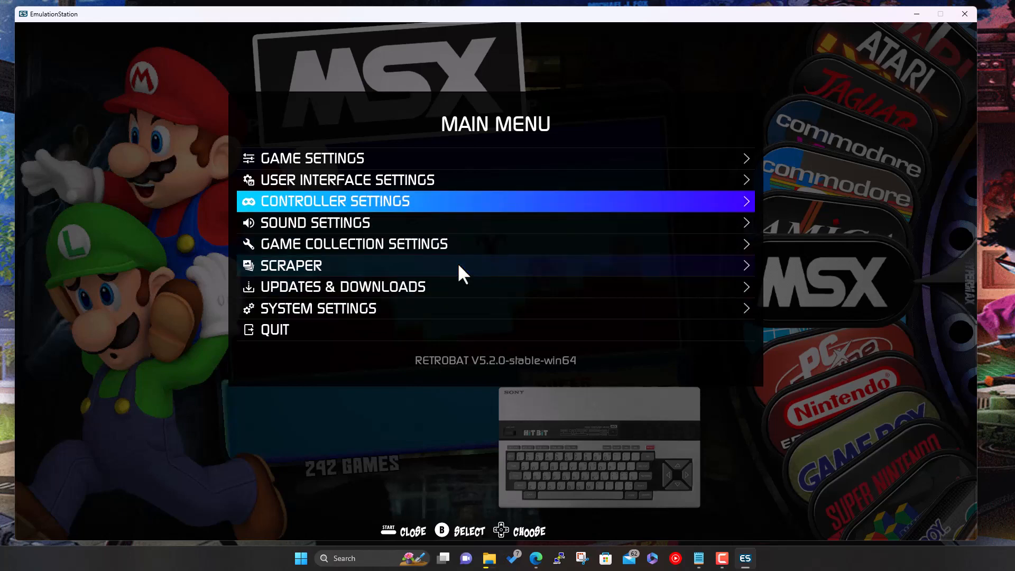
{"action": "key", "text": "up"}
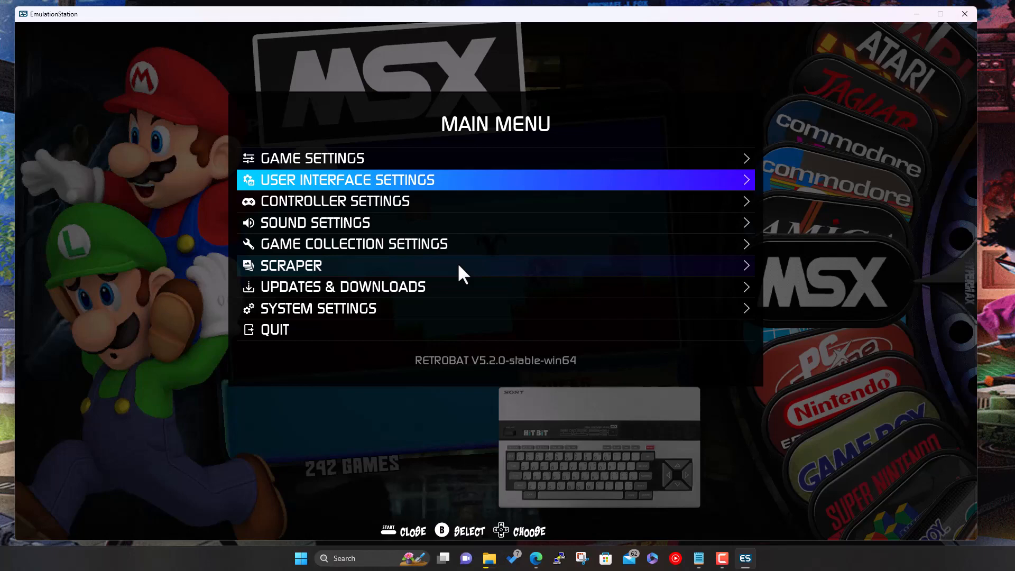
{"action": "key", "text": "Escape"}
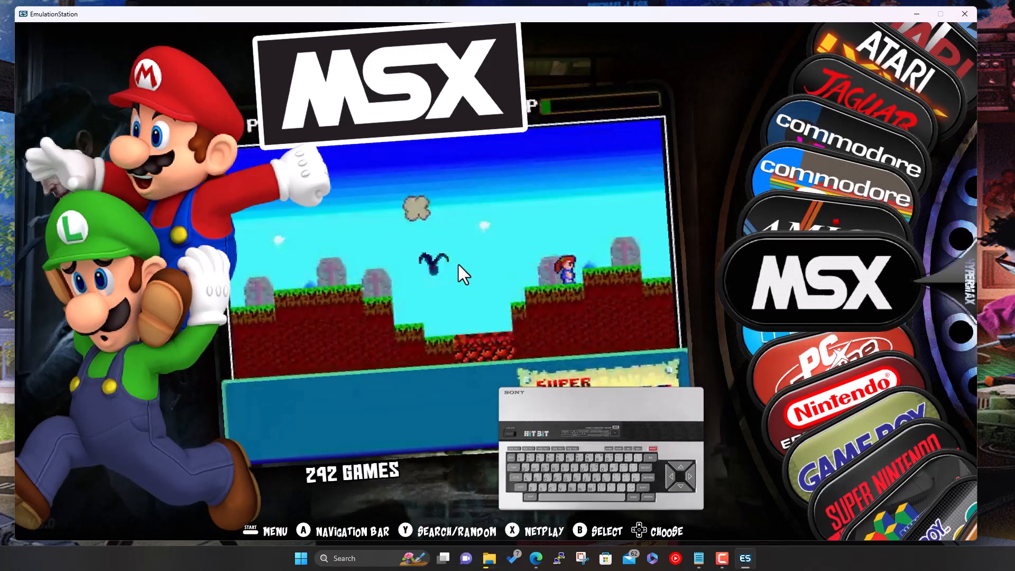